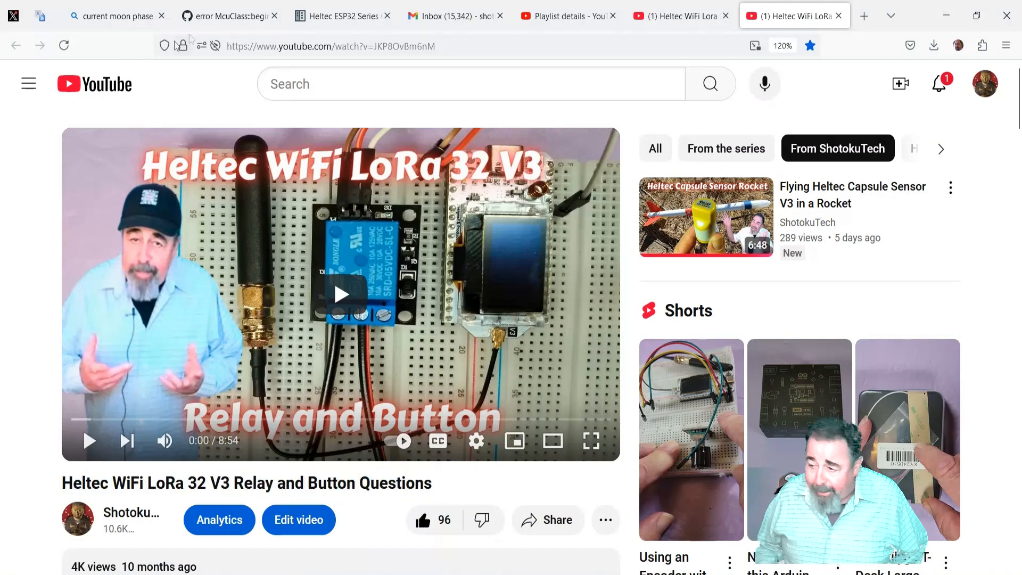
From the HeltecLoRaButtonRelay repository, bring up the 'error McuClass::begin' issue via the Issues list.
left_click(228, 16)
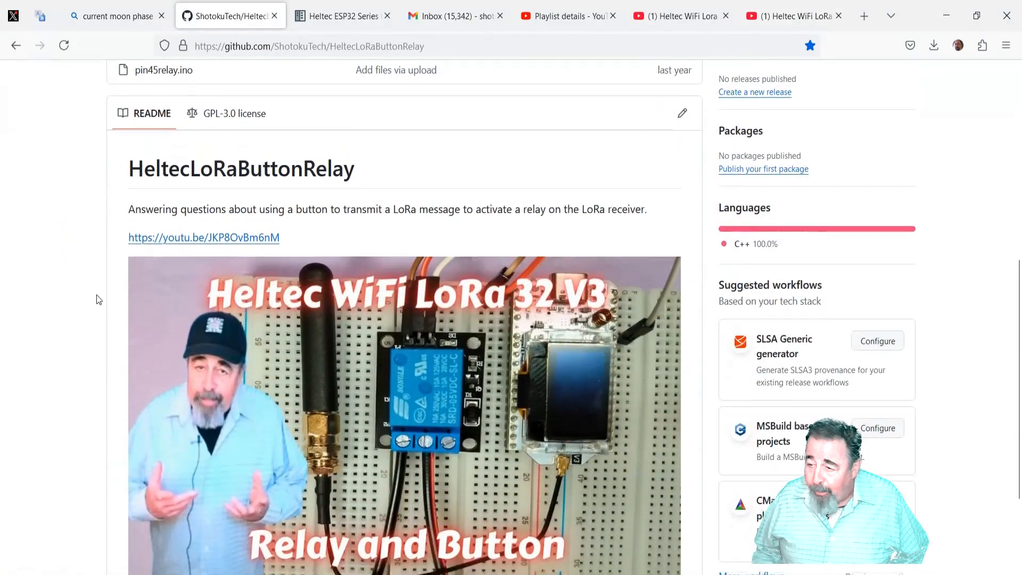
scroll("up", 3)
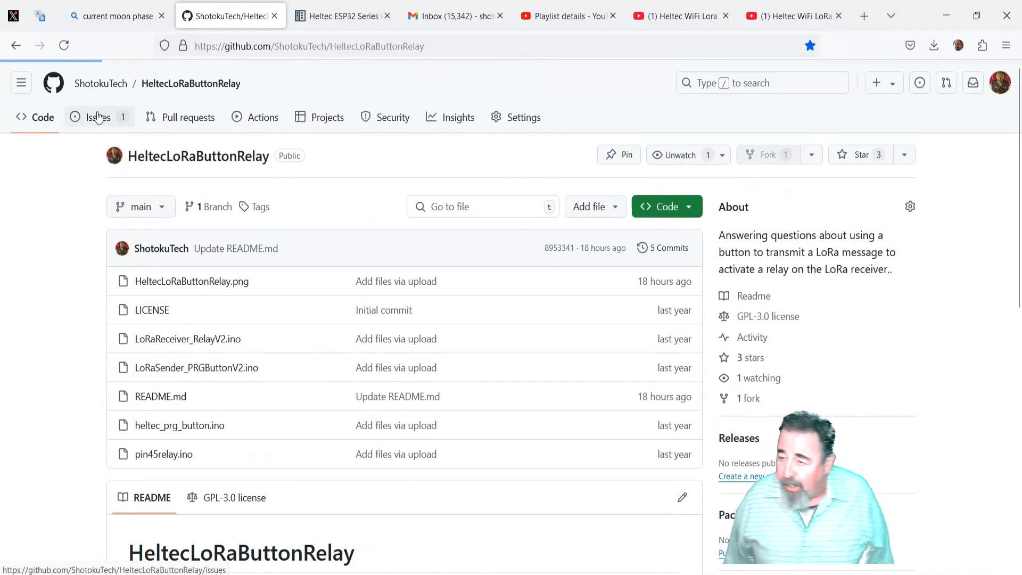
left_click(98, 117)
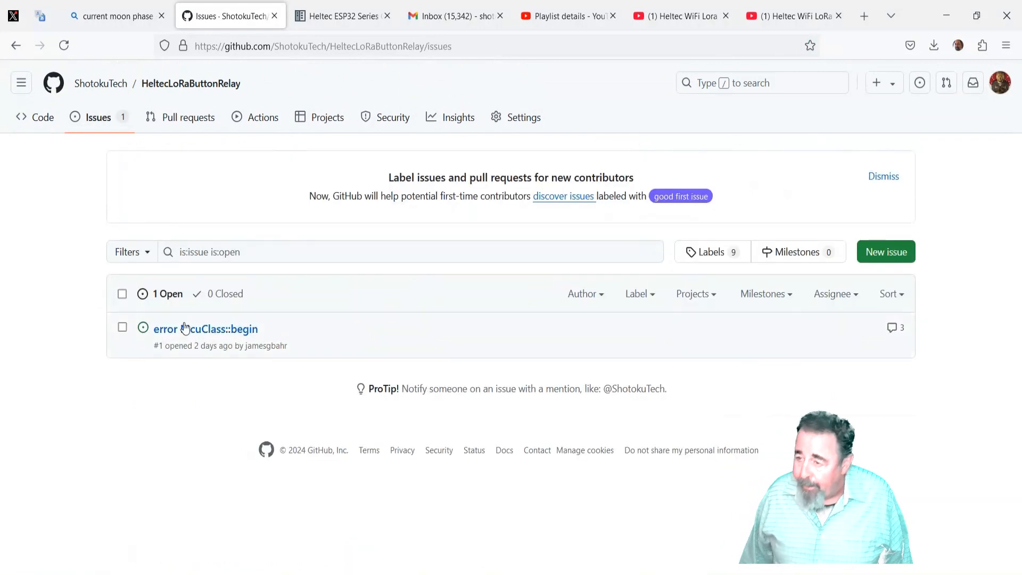
left_click(205, 329)
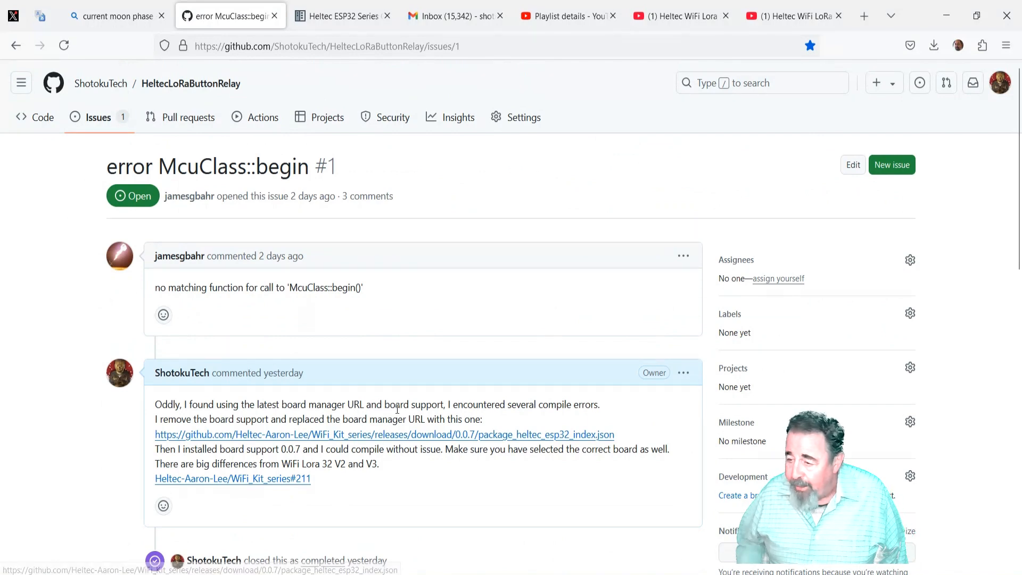
Read through the issue comments suggesting the latest board manager URL and the Mcu.begin() change.
double_click(320, 288)
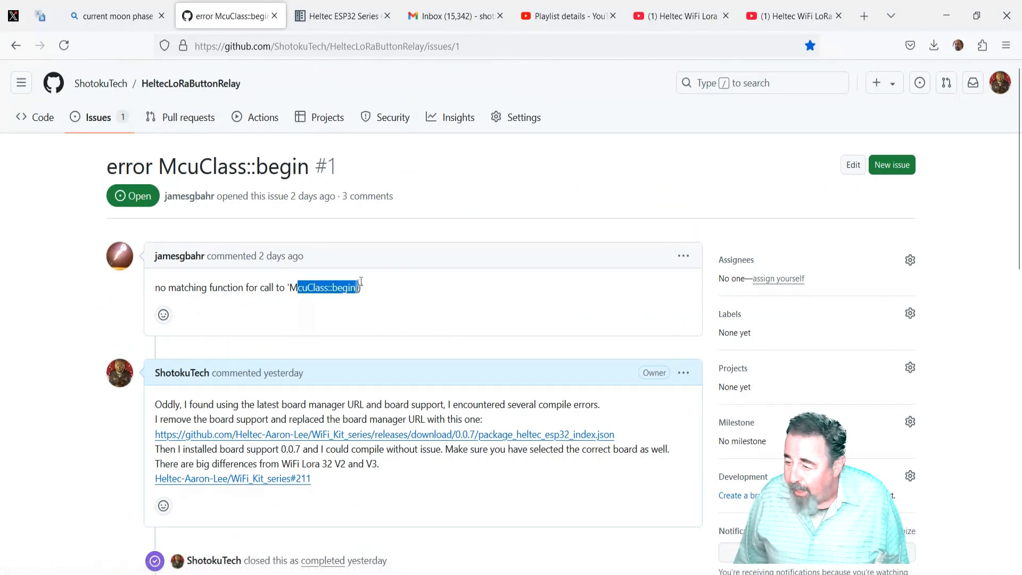
left_click(293, 302)
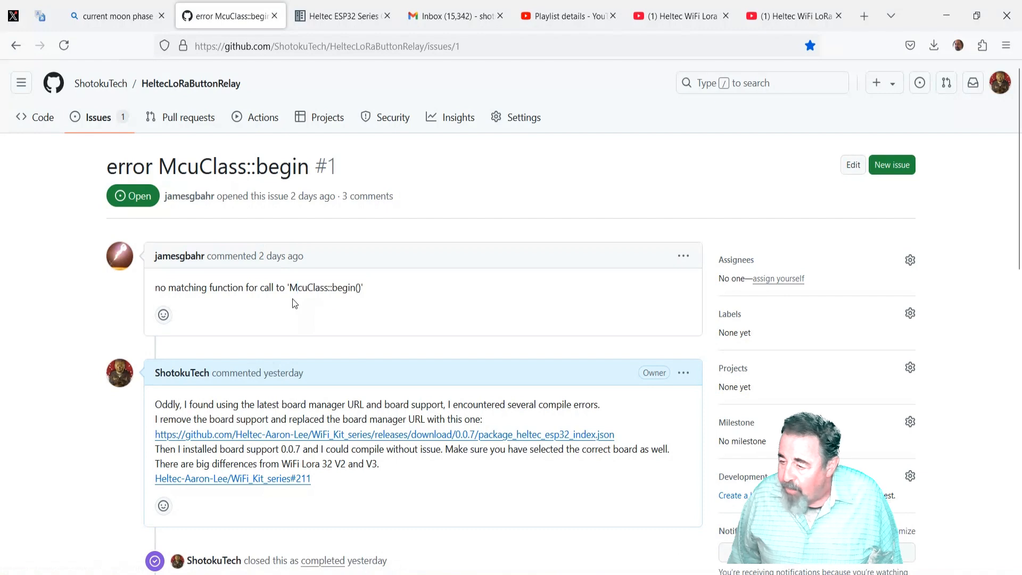
mouse_move(315, 445)
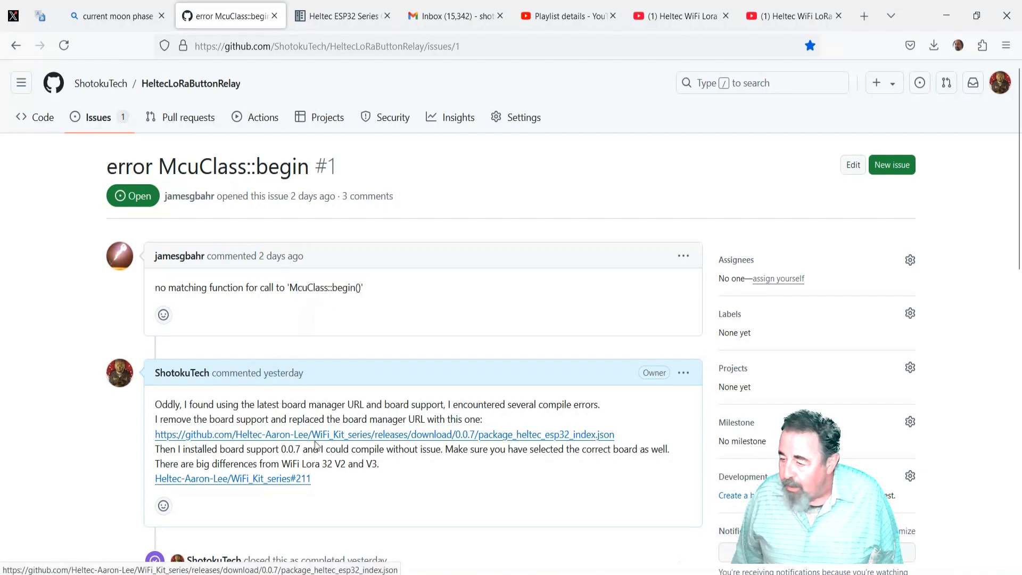
mouse_move(515, 441)
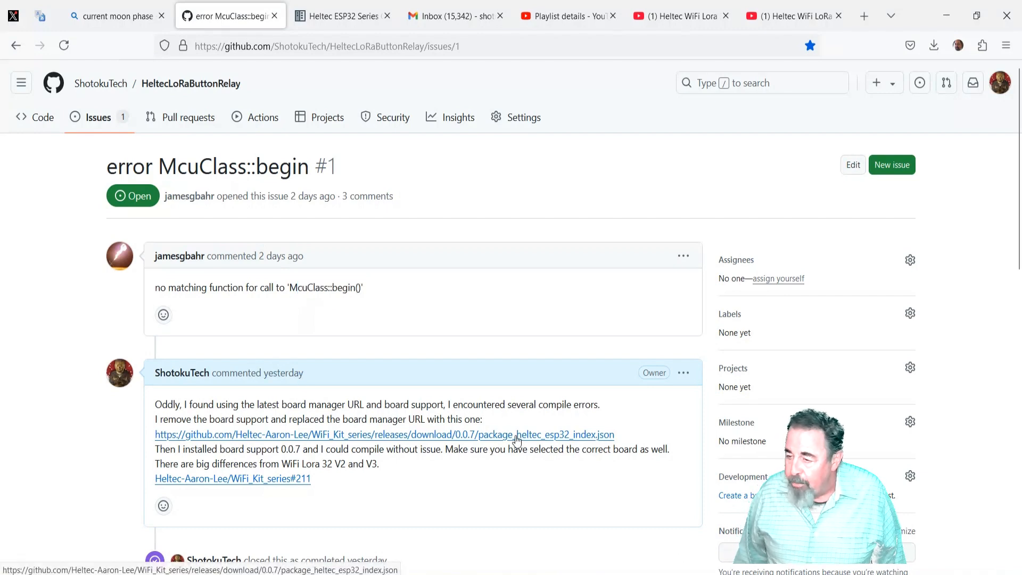
scroll("down", 3)
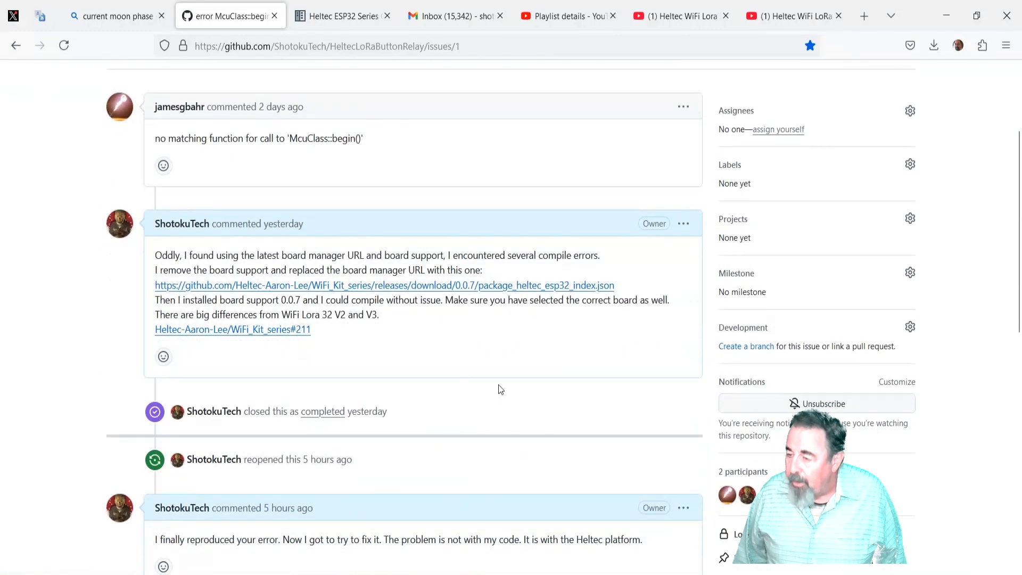
mouse_move(232, 329)
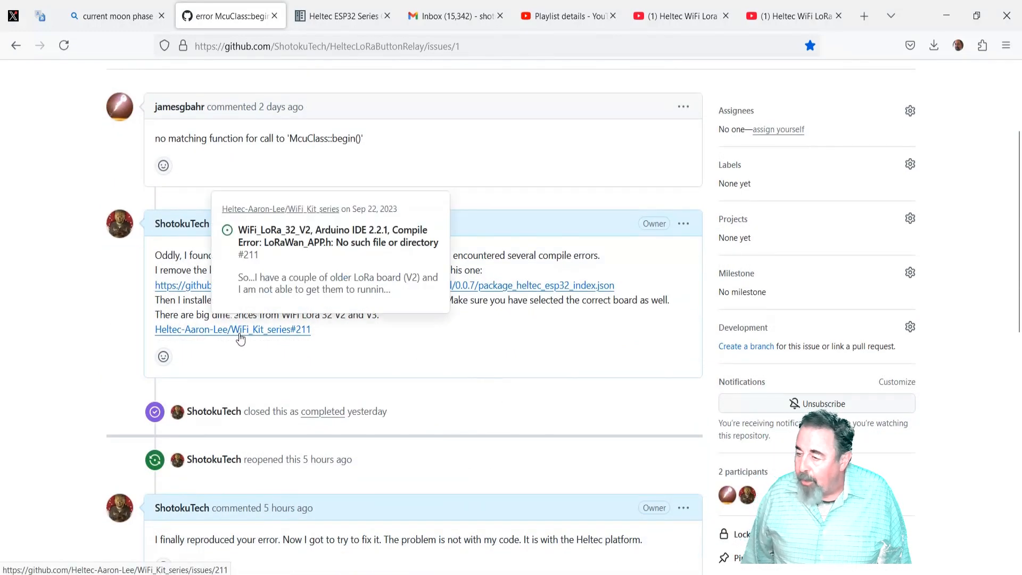
scroll("down", 3)
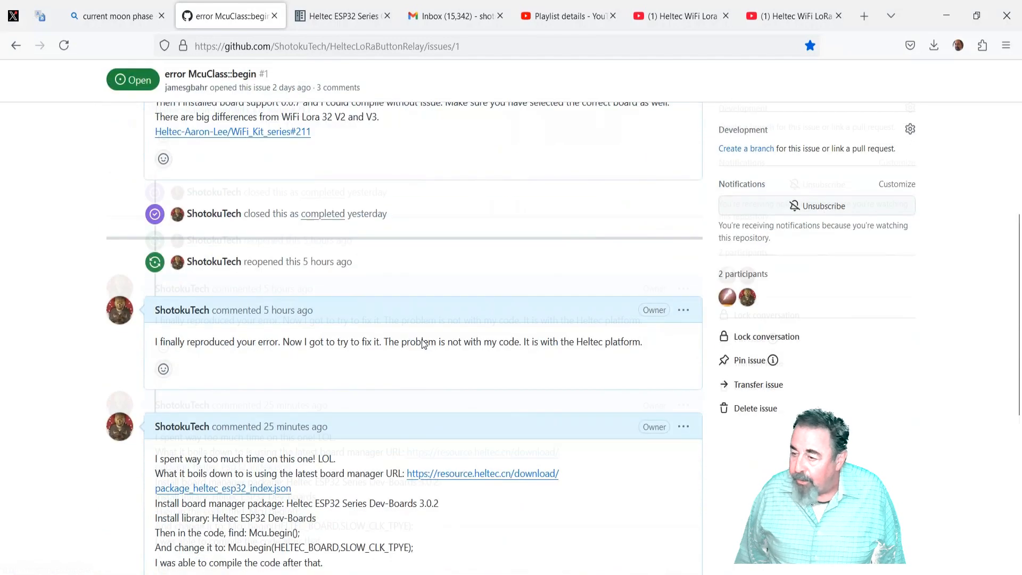
View the Heltec ESP32 quick start step giving the board manager package URL.
left_click(341, 16)
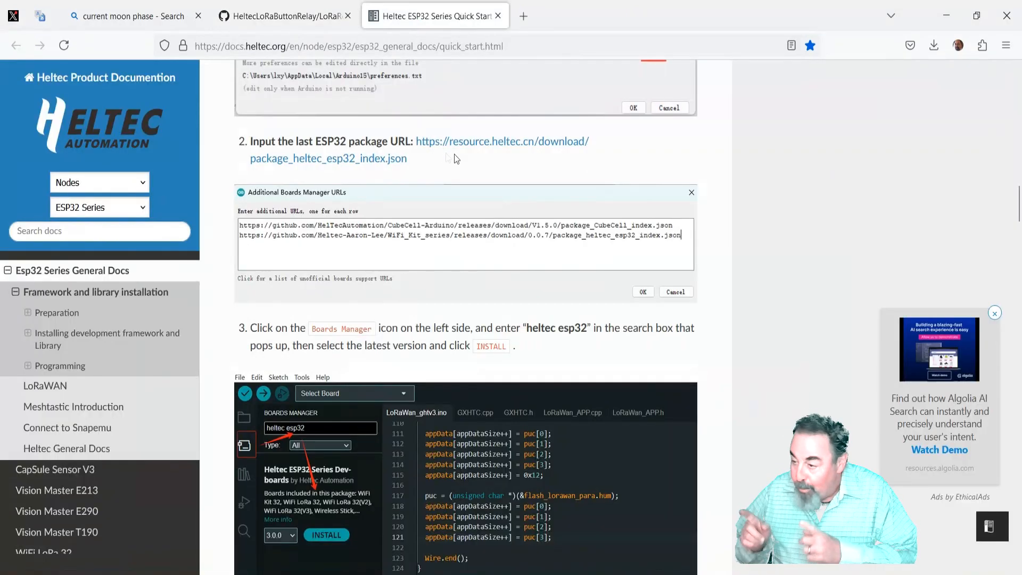
scroll("down", 3)
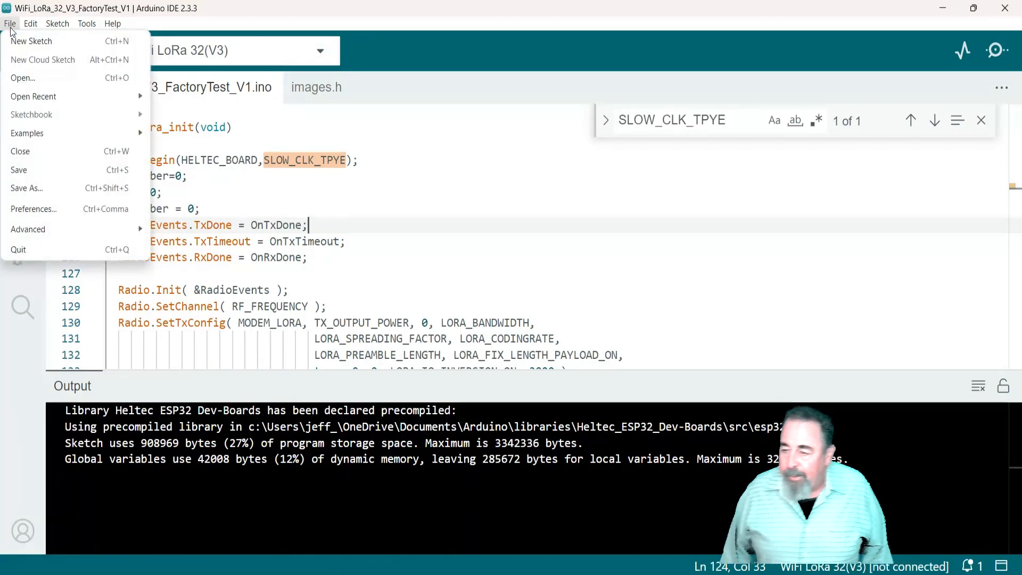
left_click(33, 209)
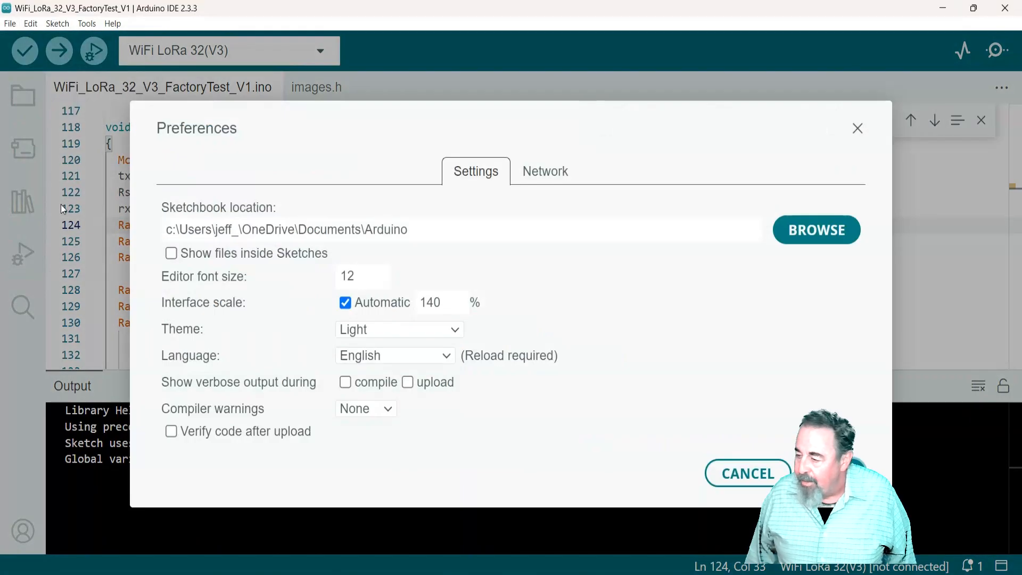
scroll("down", 3)
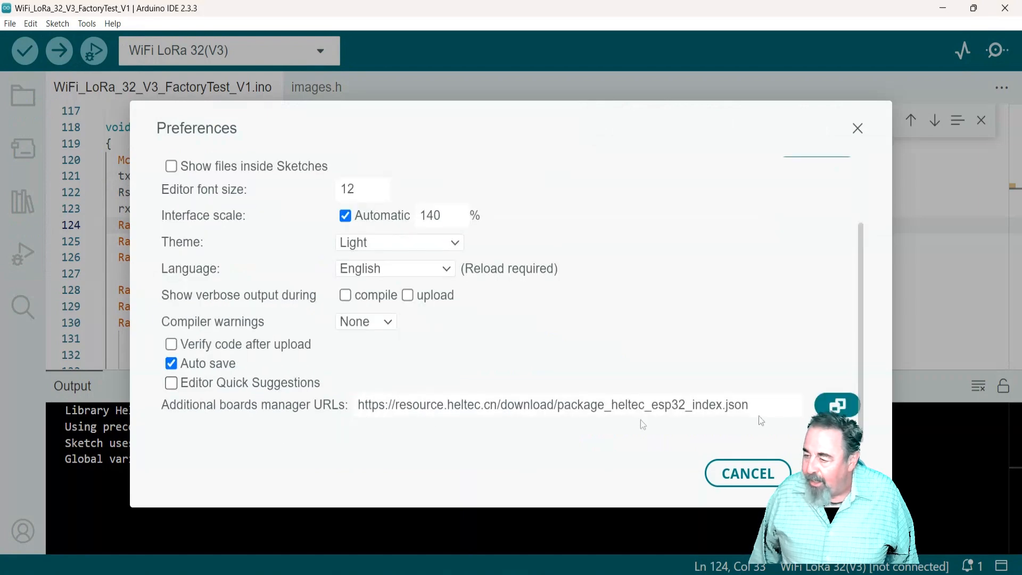
left_click(837, 405)
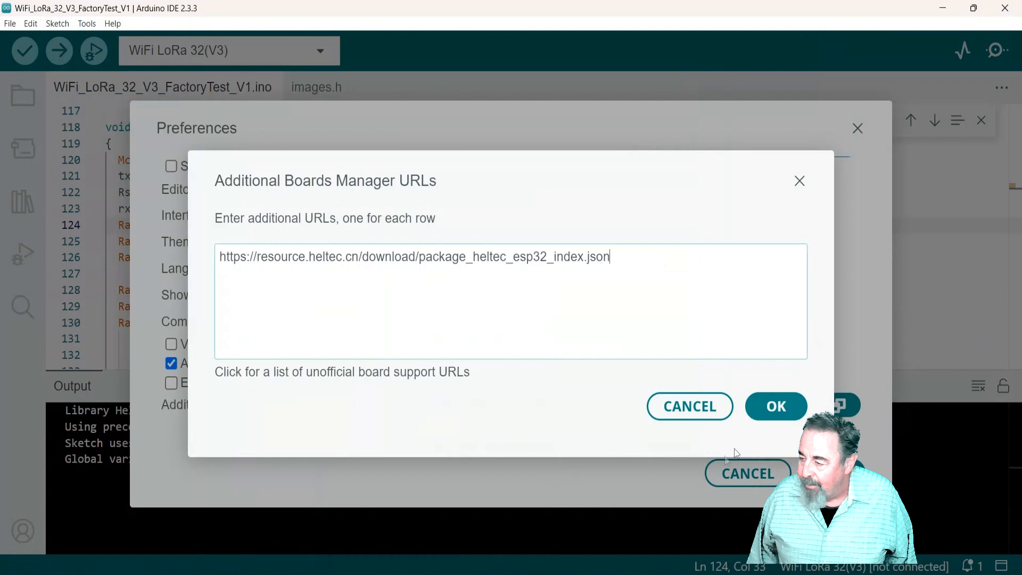
left_click(775, 406)
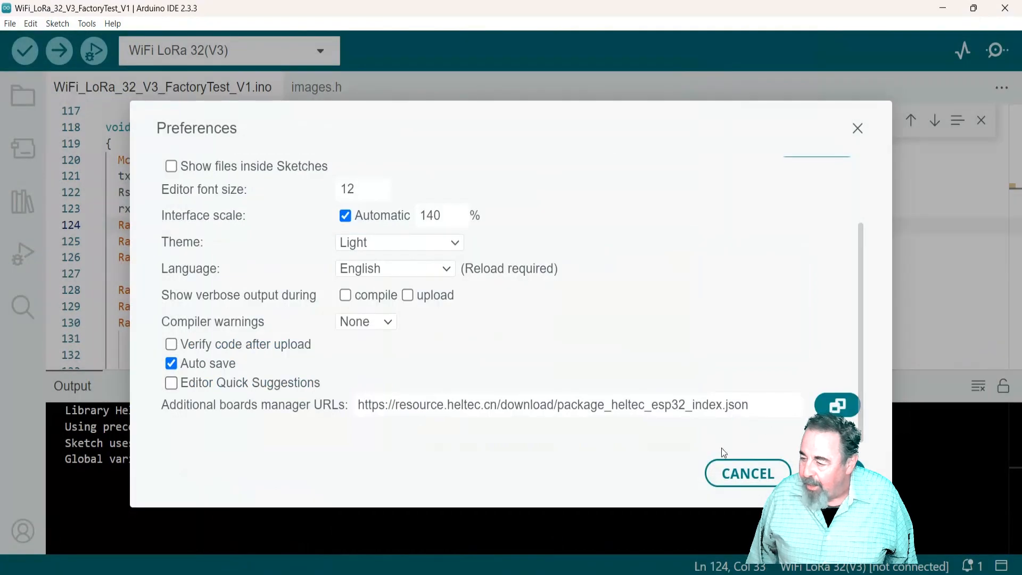
left_click(747, 473)
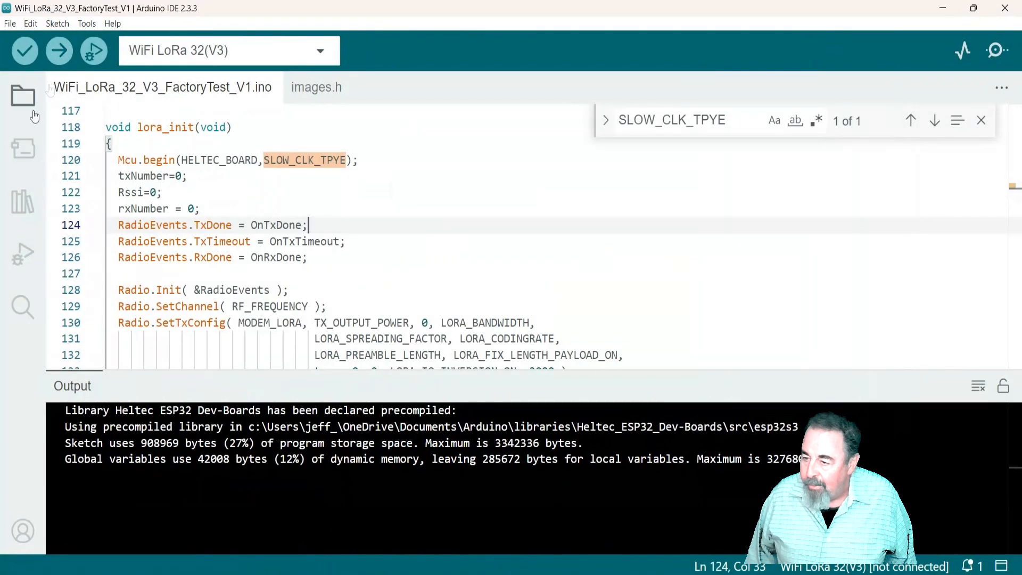
Filter Boards Manager for 'esp3' and Library Manager for 'hel' to check the installed Heltec packages.
left_click(23, 148)
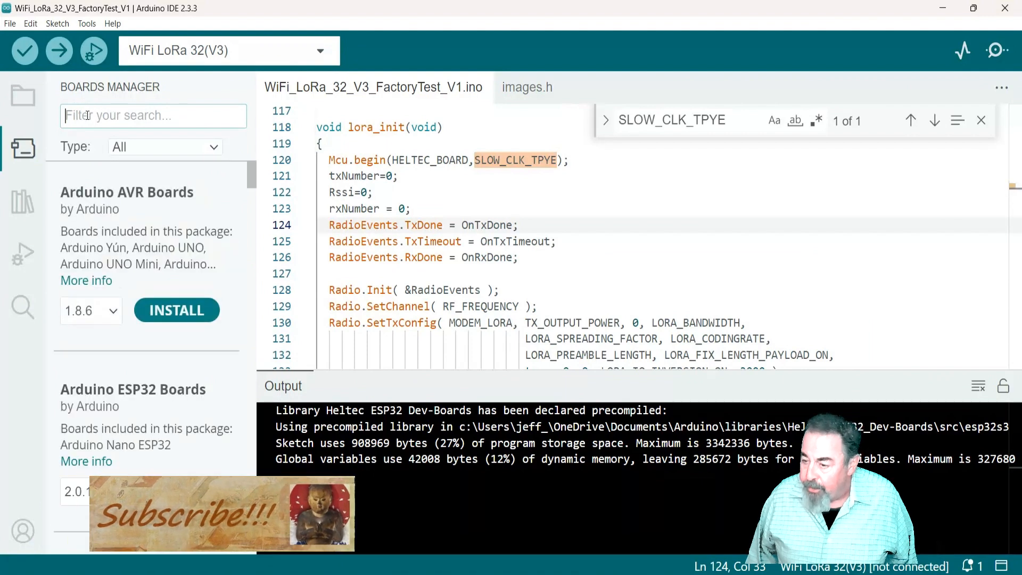
type("esp32")
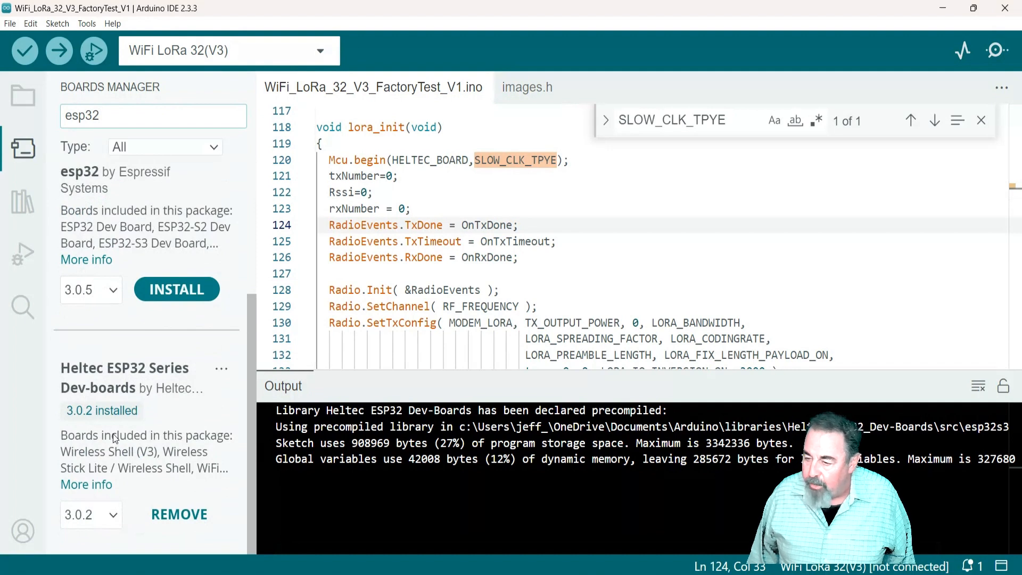
mouse_move(22, 202)
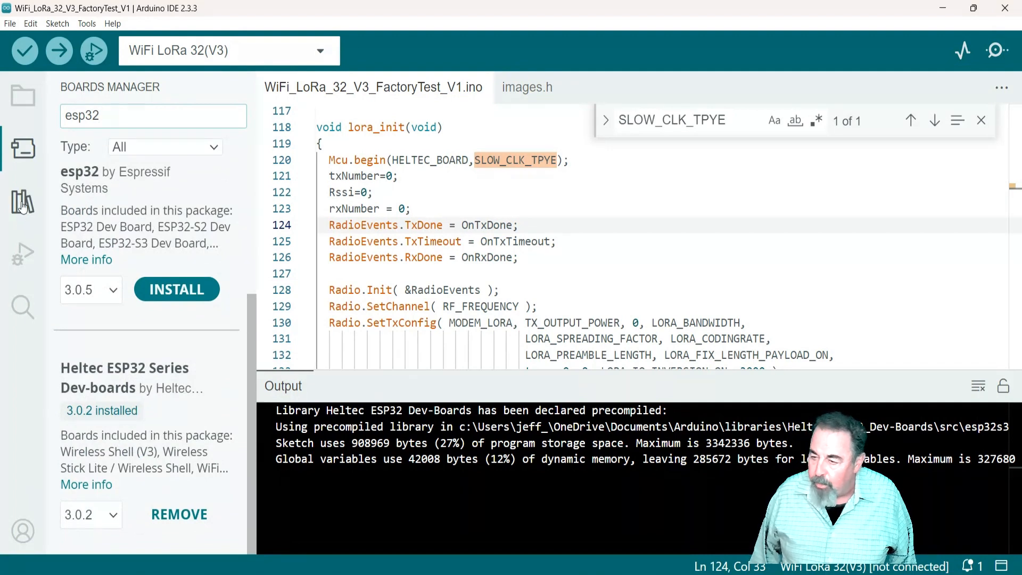
left_click(22, 202)
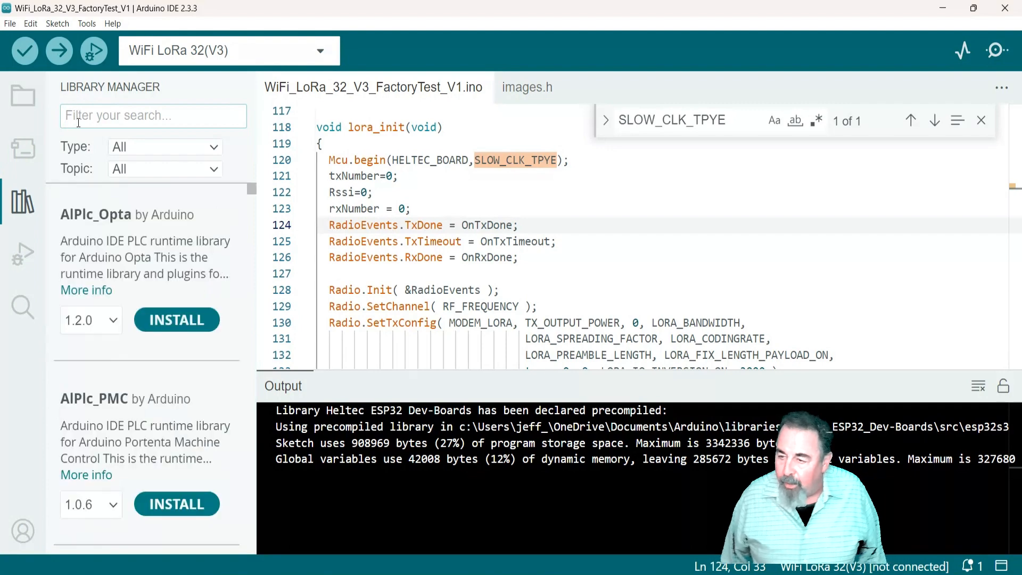
type("heltec")
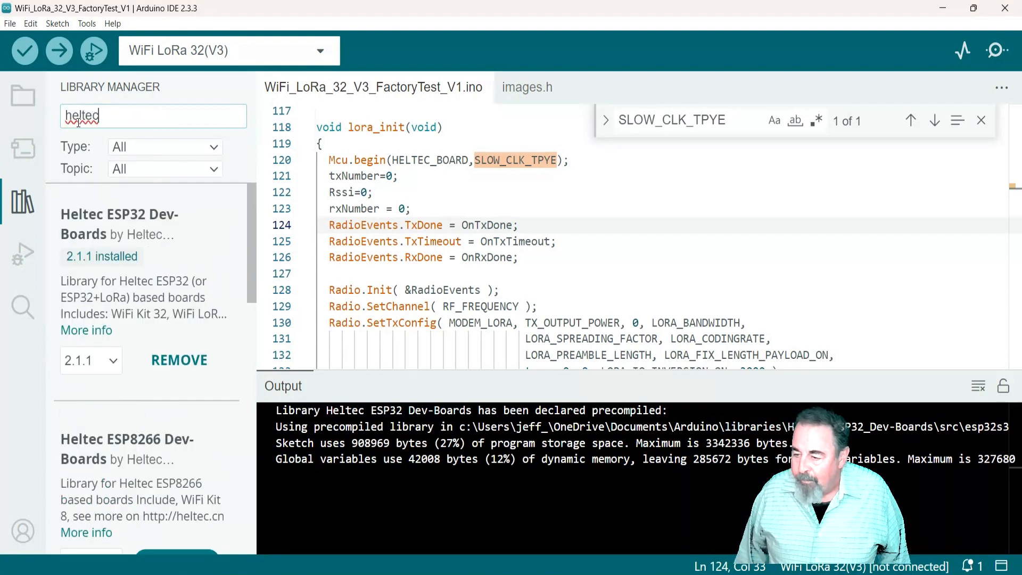
mouse_move(95, 225)
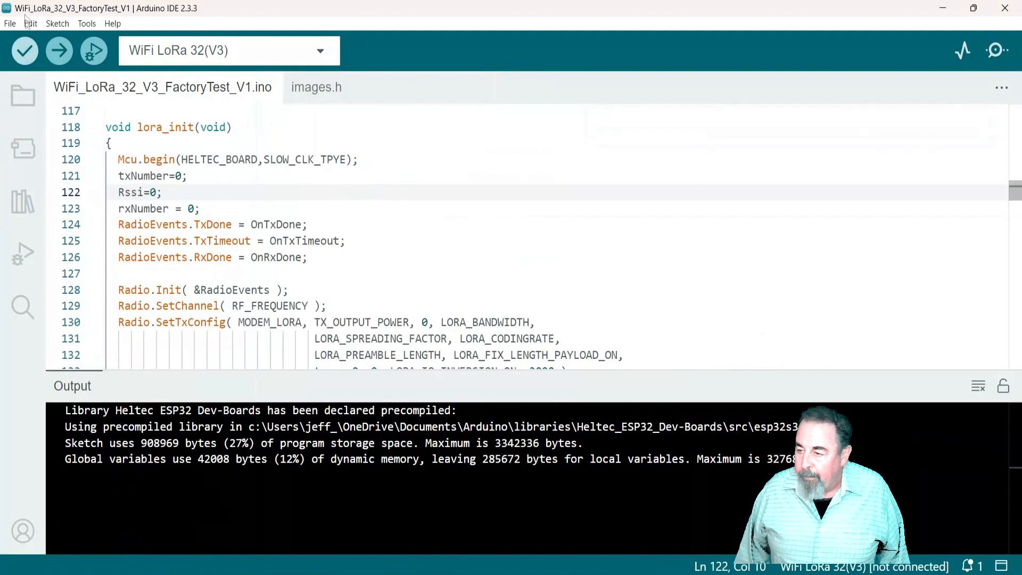
left_click(10, 24)
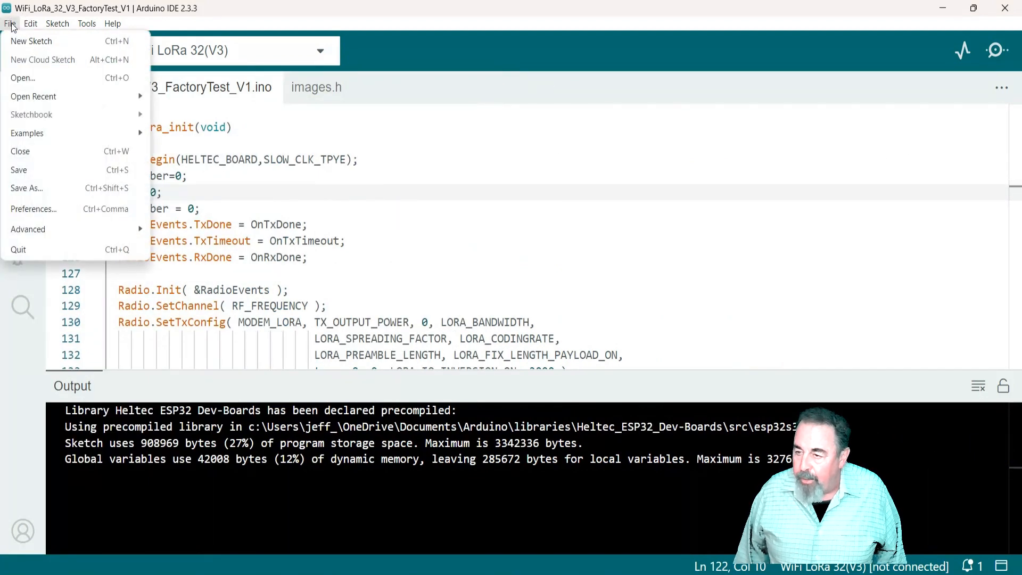
left_click(27, 133)
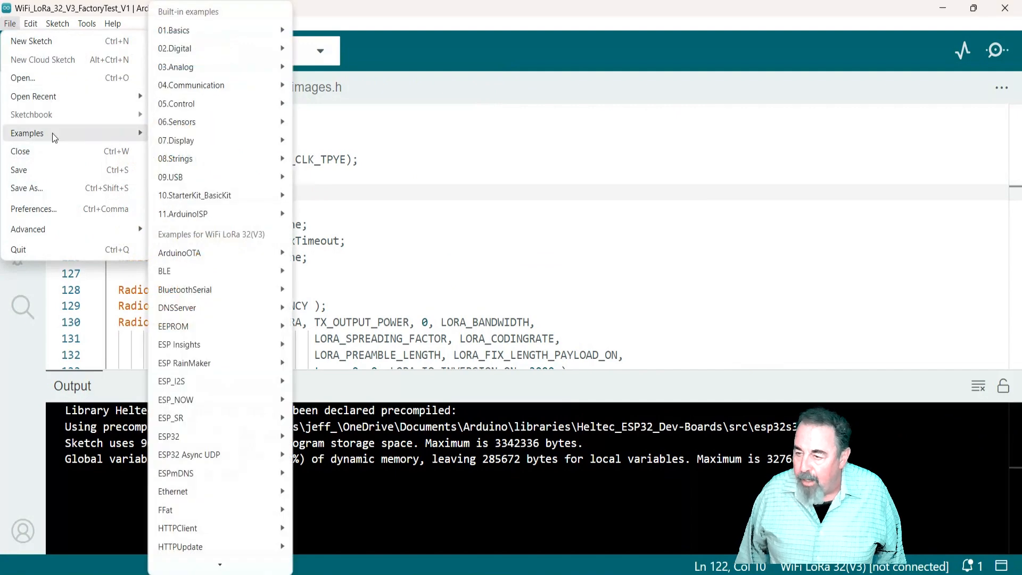
mouse_move(179, 437)
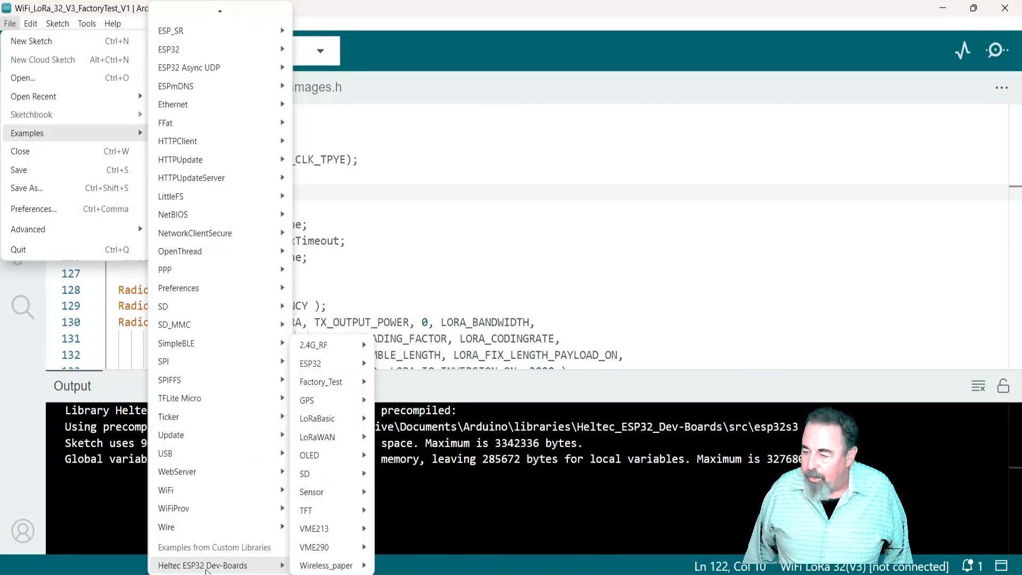
mouse_move(308, 455)
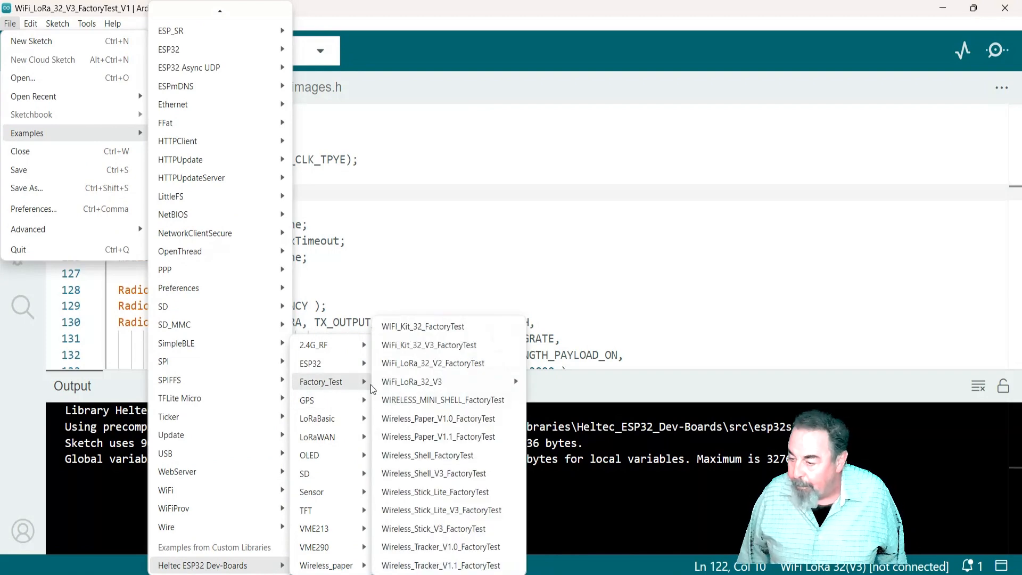
mouse_move(411, 382)
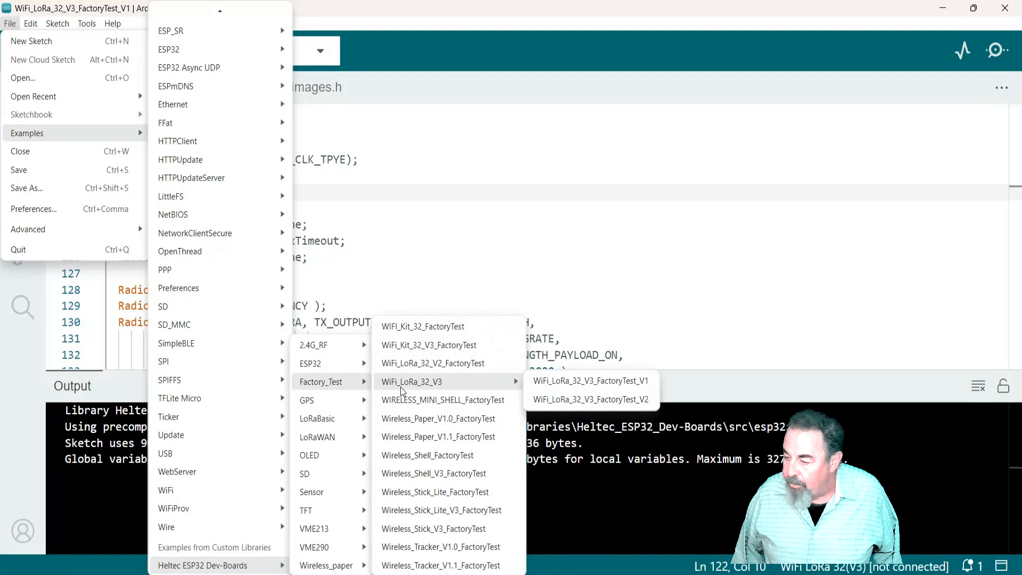
mouse_move(440, 388)
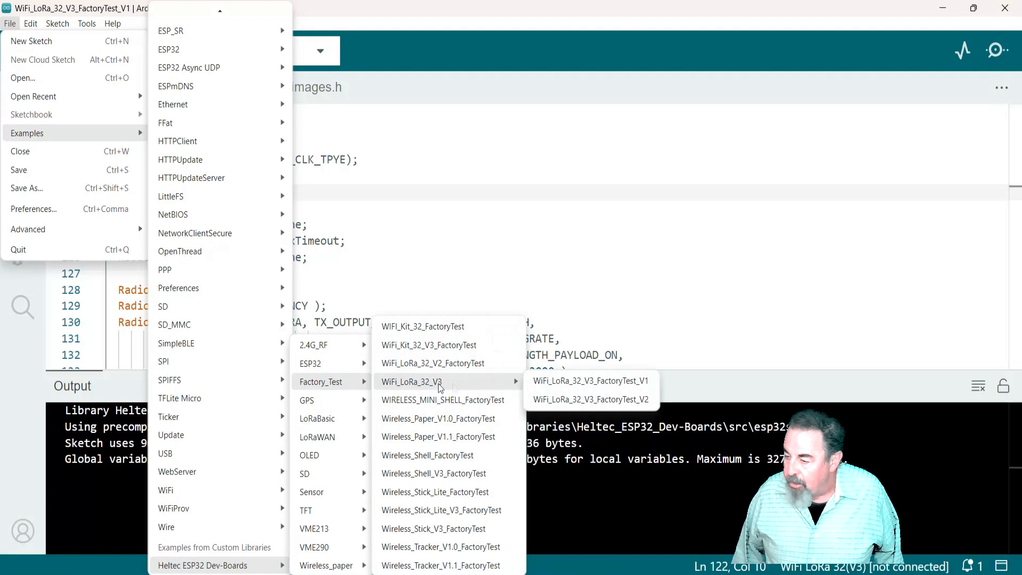
mouse_move(590, 399)
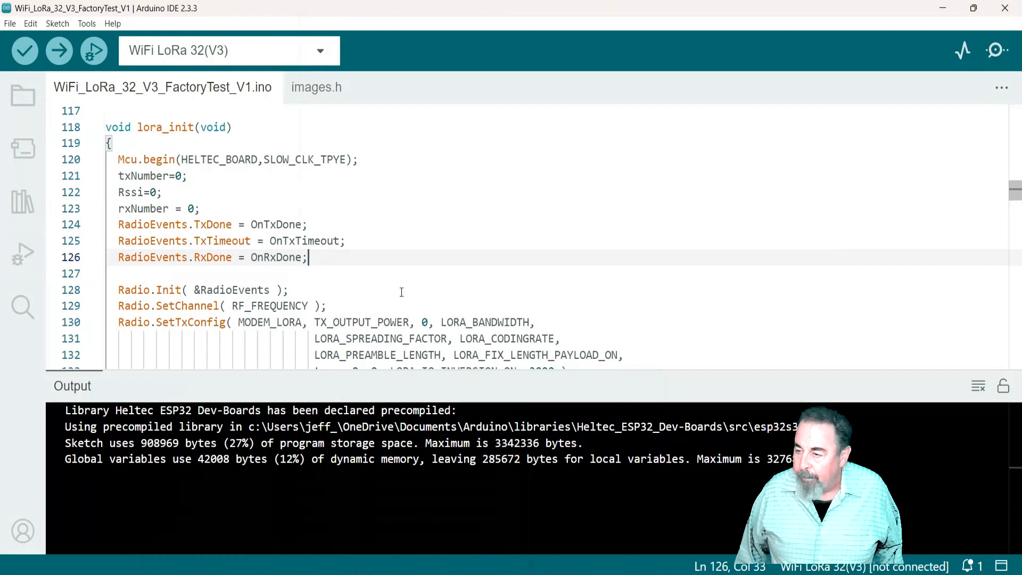
Review the Mcu.begin() 'no matching function' error and bring up the window picker with the LoRaReceiver-Relay sketch.
scroll("up", 3)
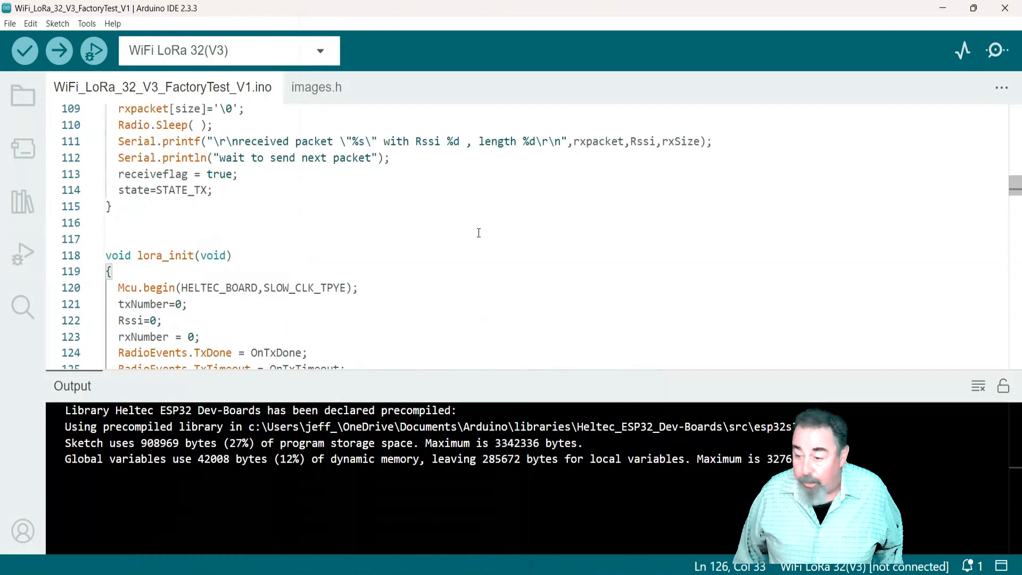
scroll("down", 3)
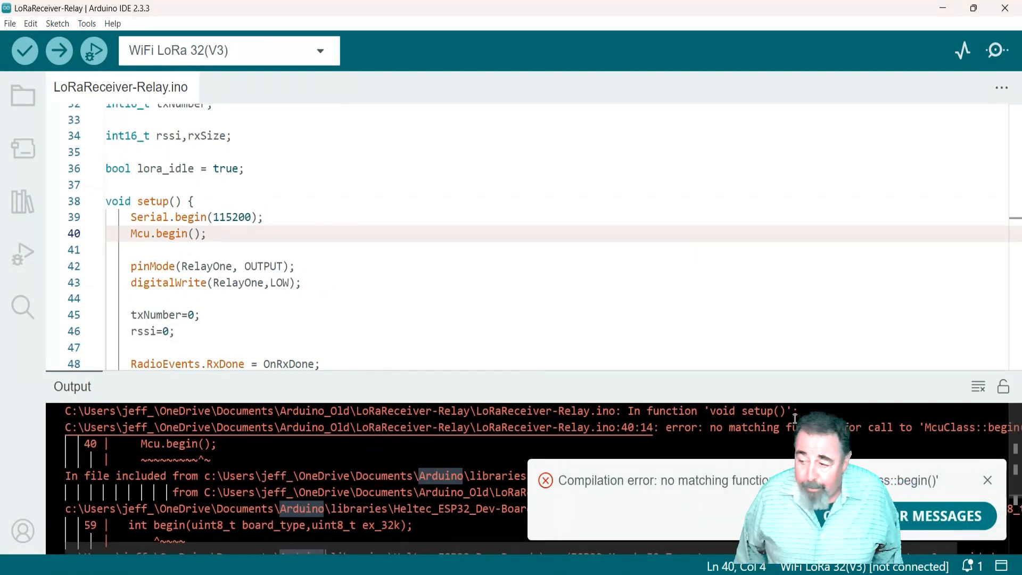
mouse_move(554, 404)
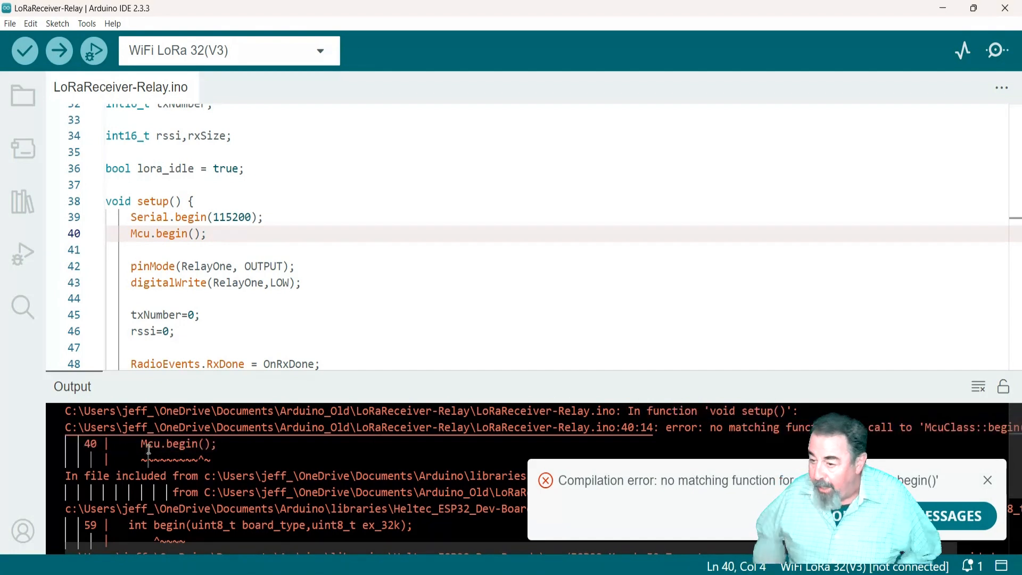
double_click(172, 443)
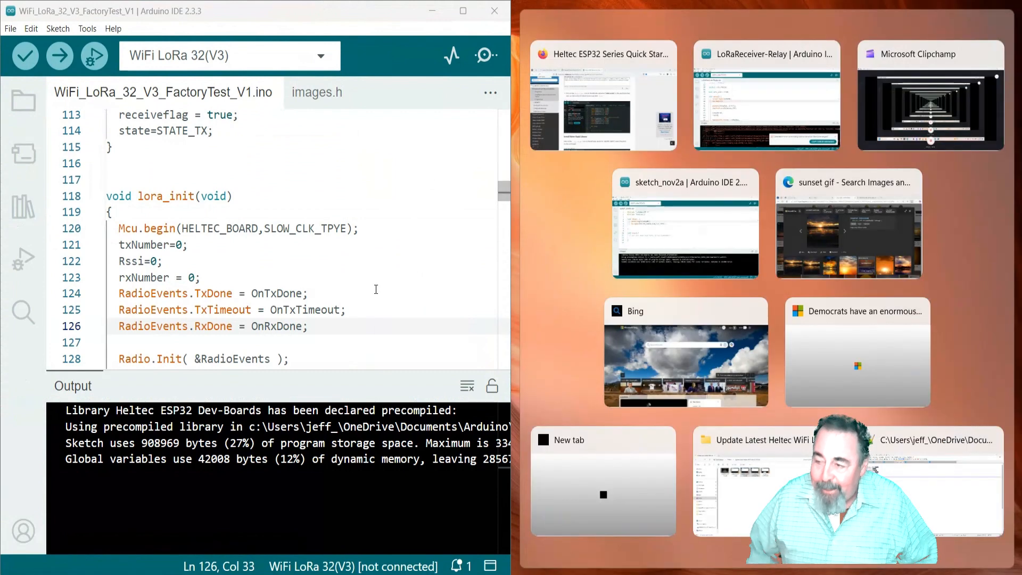
With the sketches side by side, change line 40 to Mcu.begin(HELTEC_BOARD,SLOW_CLK_TPYE) matching line 120 of the factory test.
scroll("up", 3)
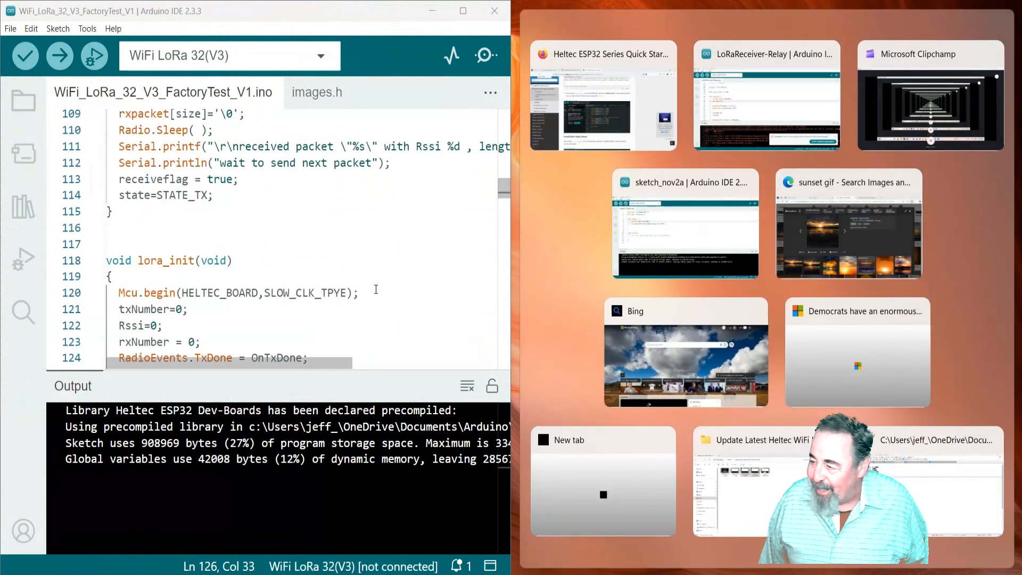
mouse_move(873, 155)
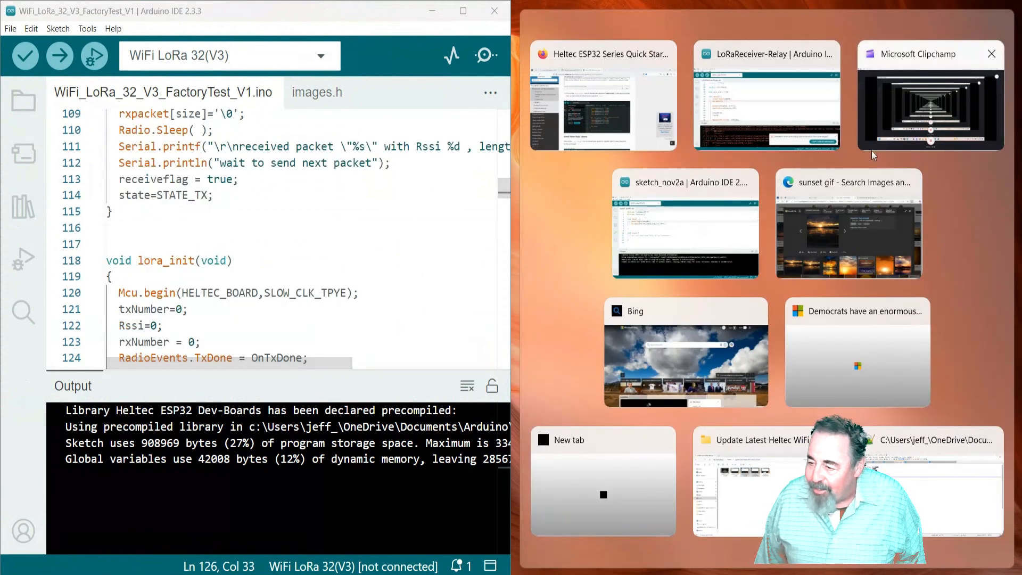
left_click(766, 96)
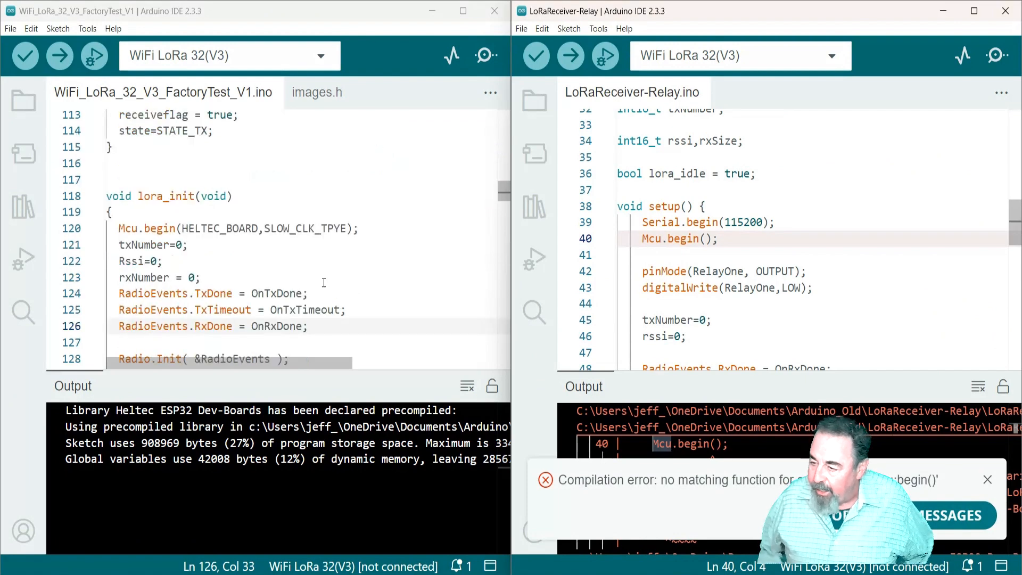
mouse_move(678, 238)
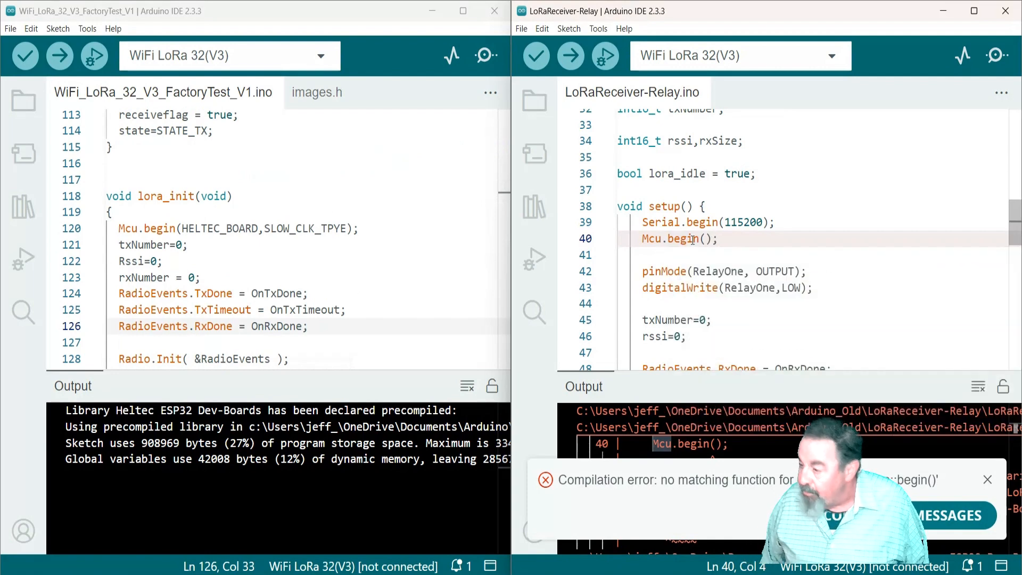
mouse_move(691, 238)
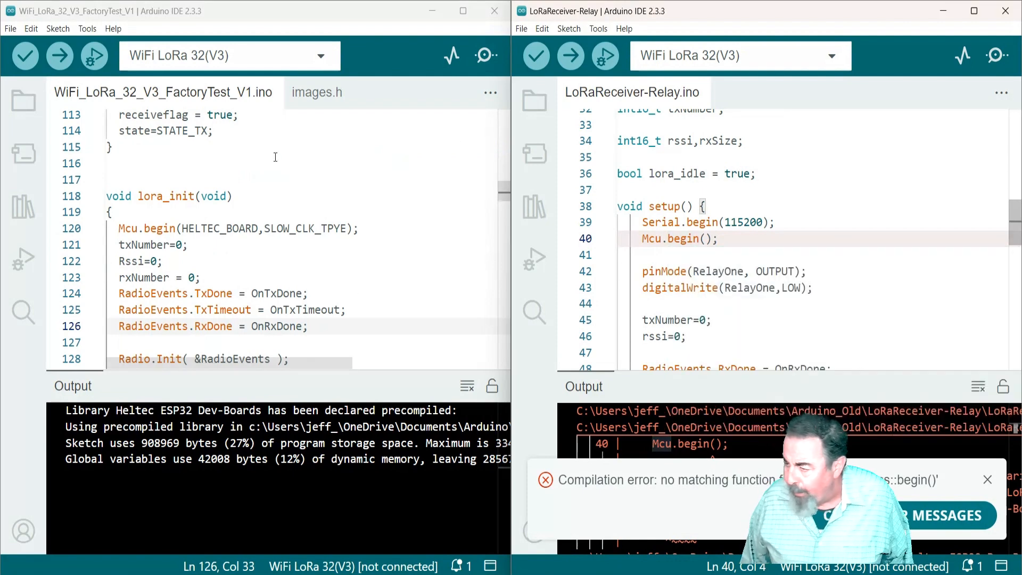
double_click(202, 228)
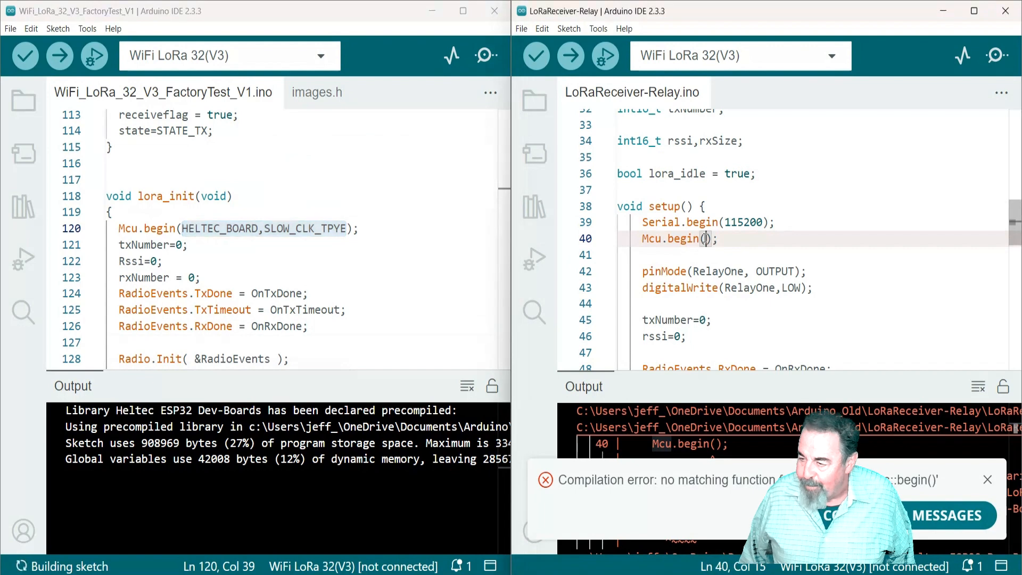
type("HELTEC_BOARD,SLOW_CLK_TPYE")
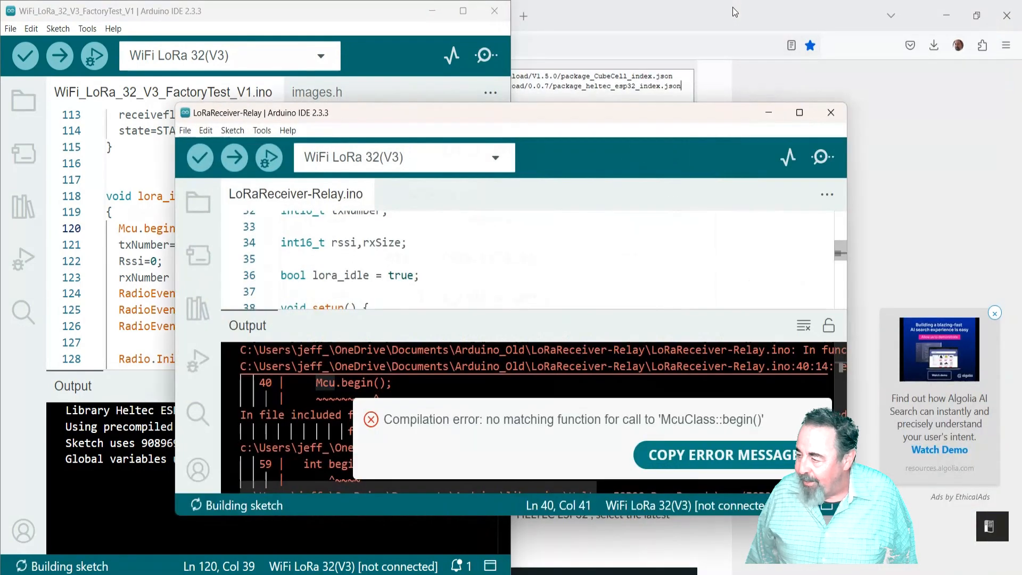
left_click(798, 112)
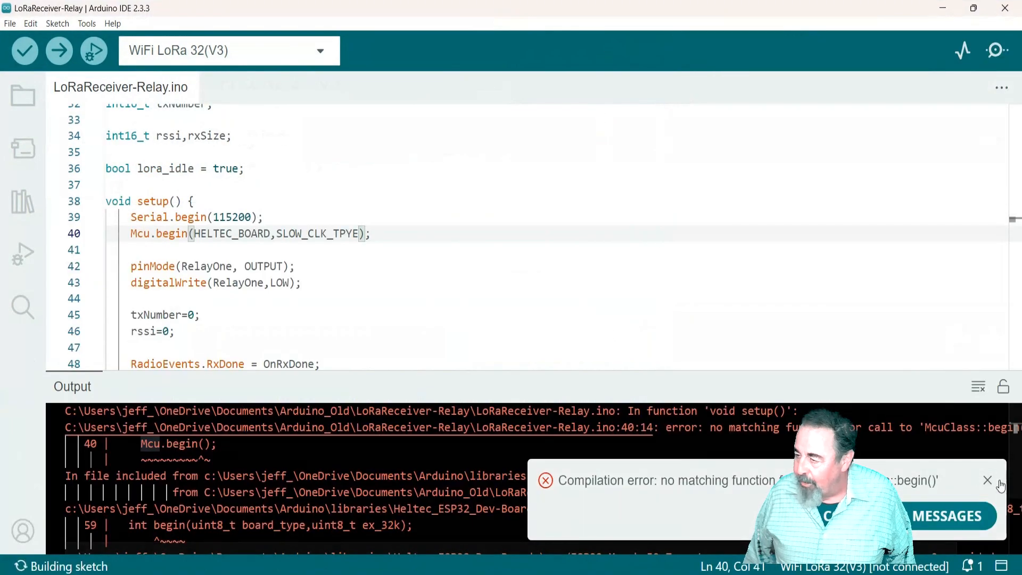
Verify the LoRaReceiver-Relay sketch, which now compiles reporting memory usage, then return to the GitHub issue.
left_click(988, 480)
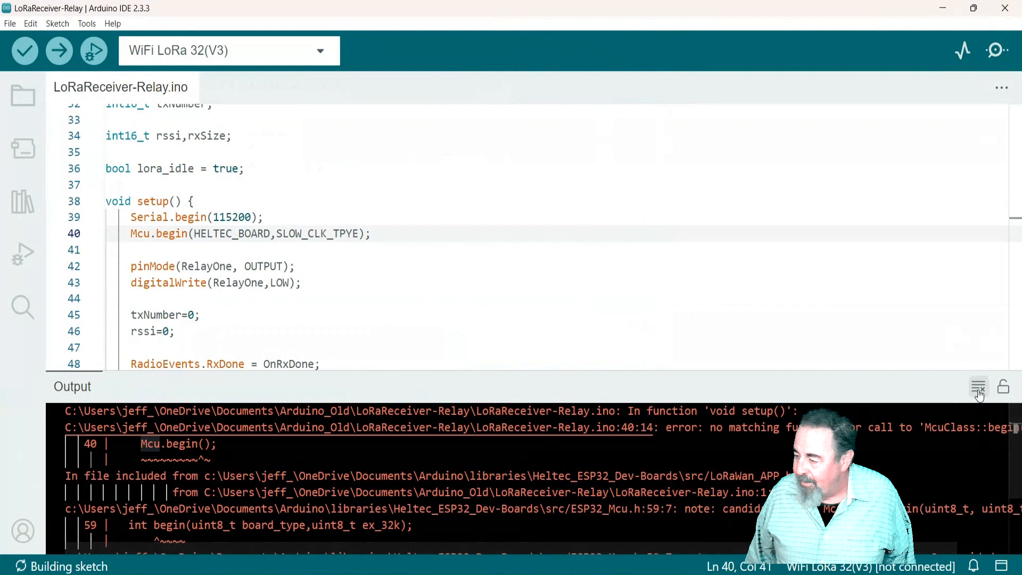
left_click(24, 50)
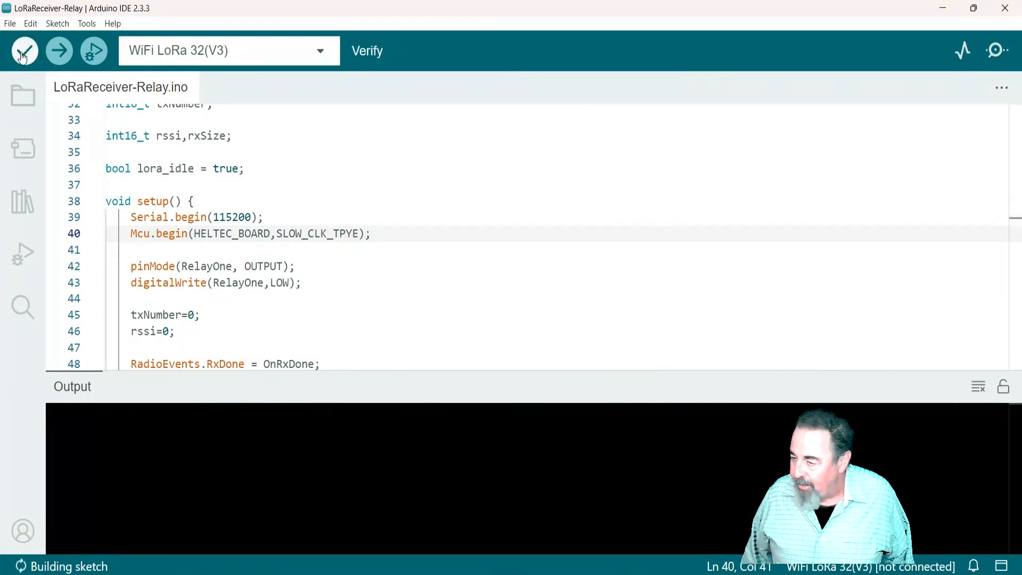
left_click(24, 52)
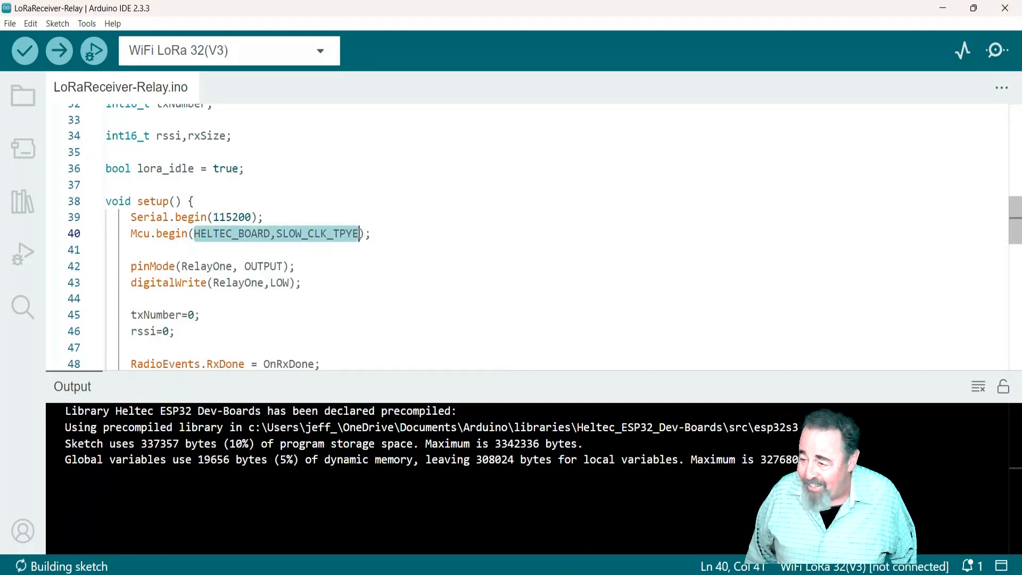
left_click(200, 233)
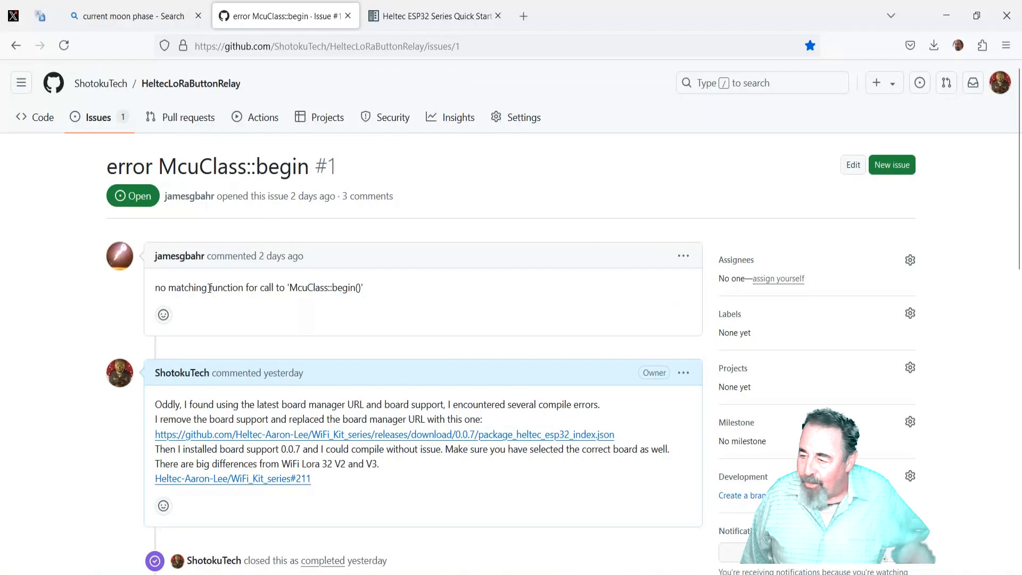
Read down to the newest issue comment, highlighting the board manager URL and the Mcu.begin fix.
scroll("down", 3)
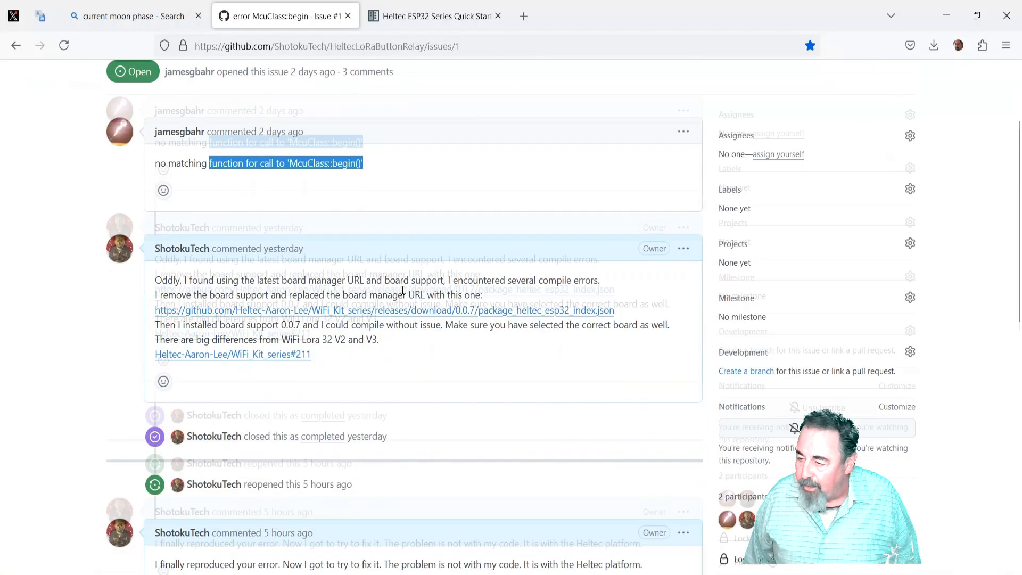
scroll("down", 3)
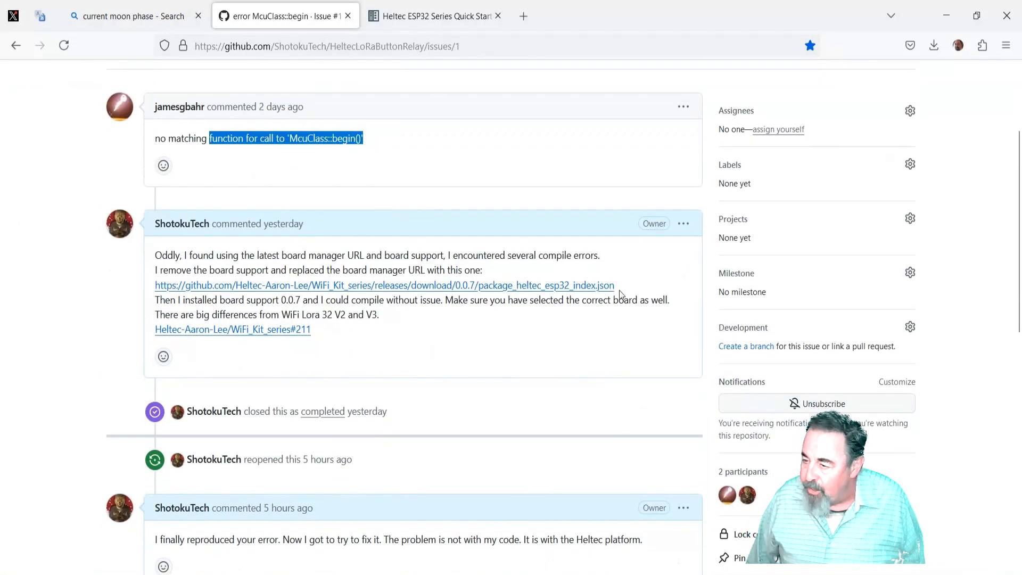
left_click(301, 150)
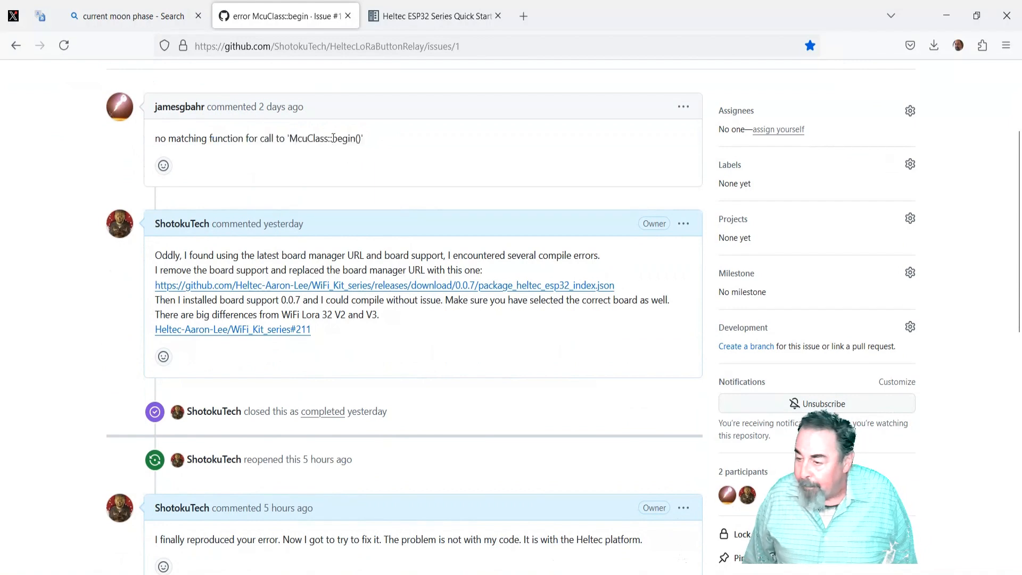
double_click(345, 139)
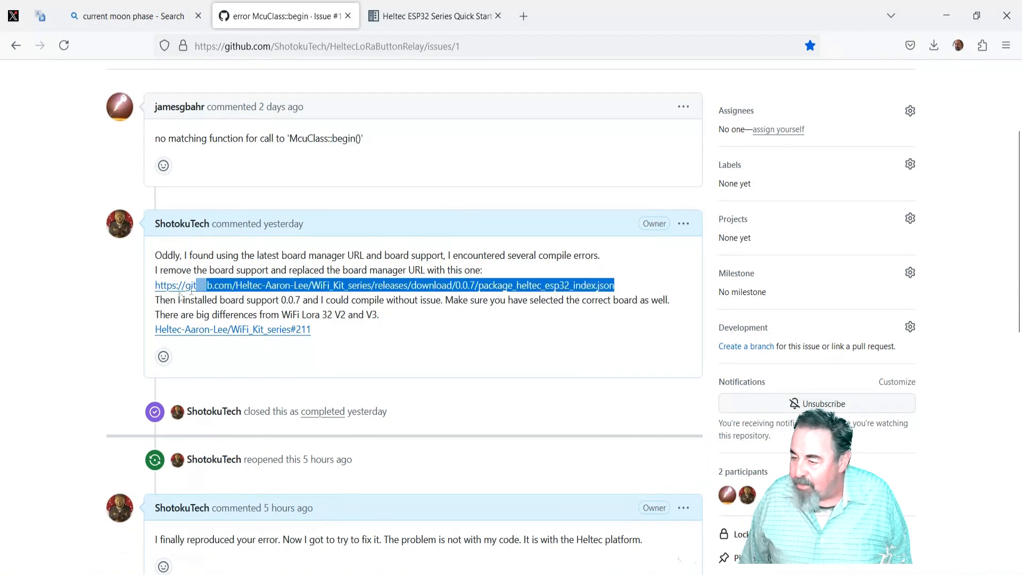
scroll("up", 3)
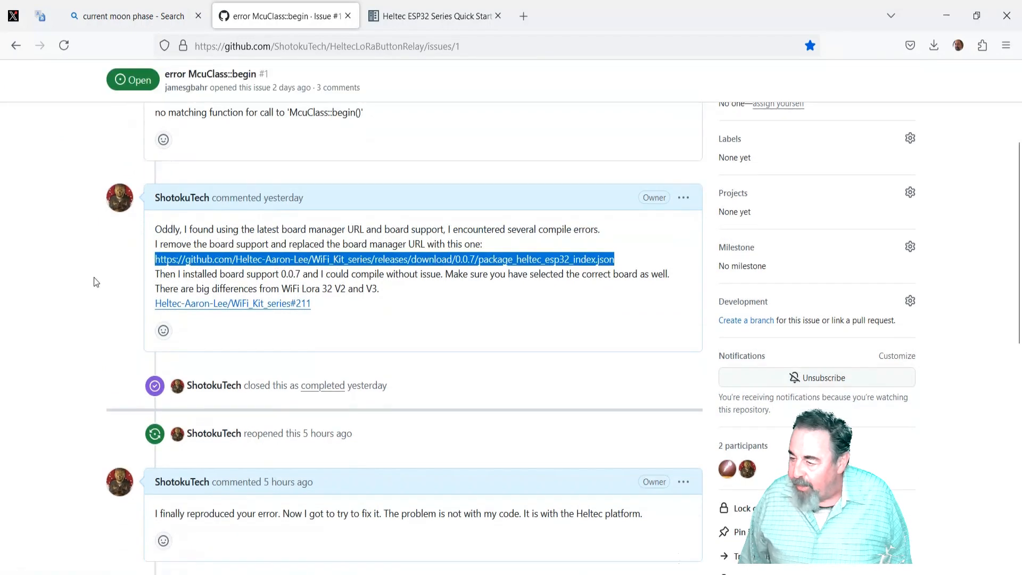
scroll("down", 3)
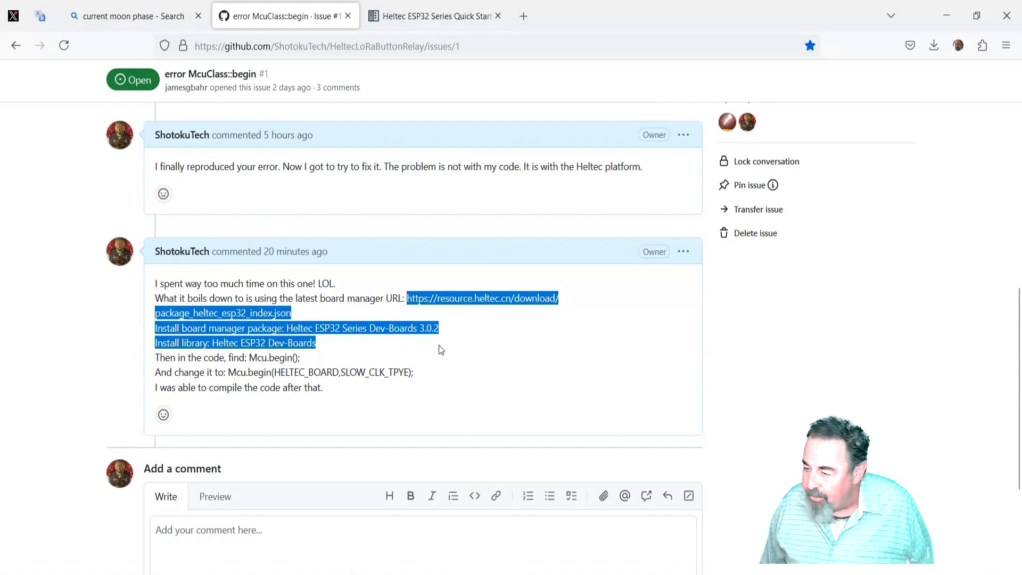
left_click(439, 350)
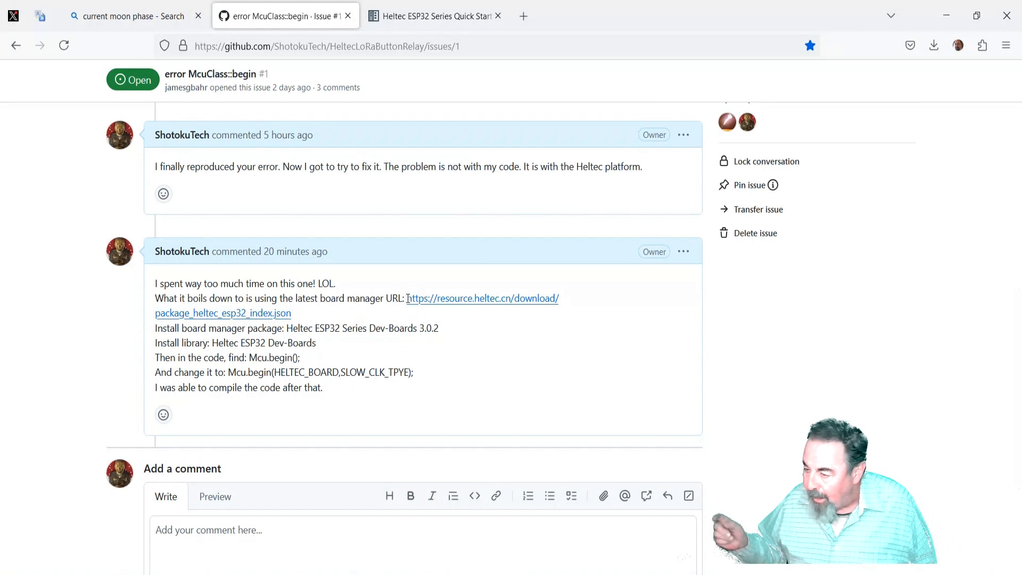
Flip through the Heltec docs, the Amazon LoRa V3 listing and the Relay and Button Questions video tabs.
left_click(434, 16)
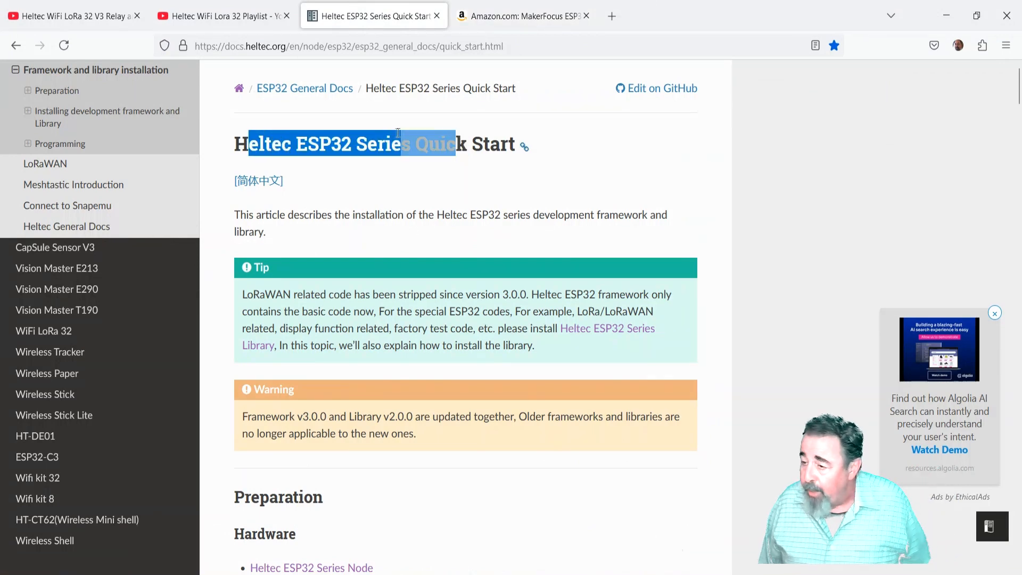
left_click(522, 14)
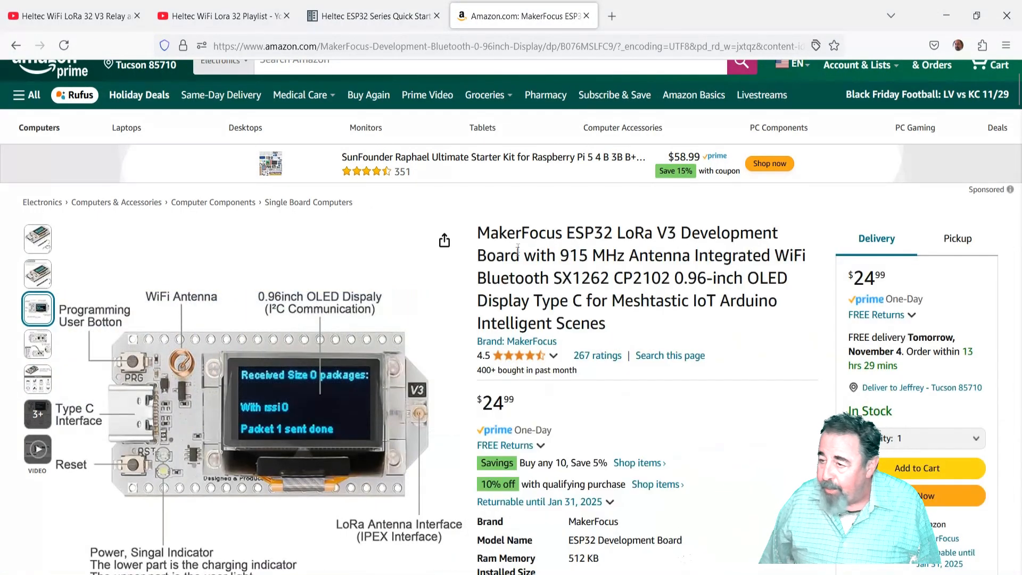
left_click(65, 15)
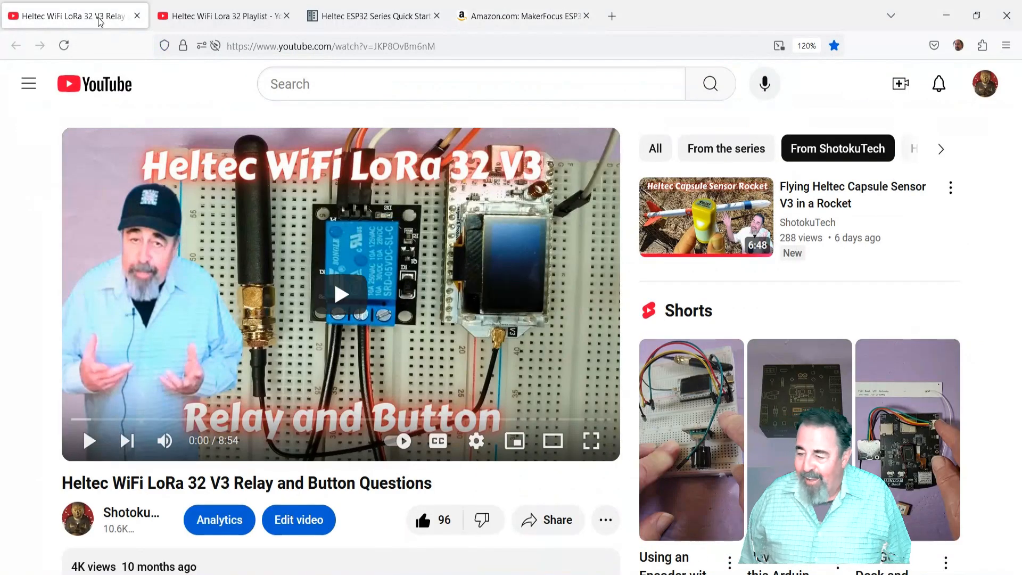
mouse_move(229, 351)
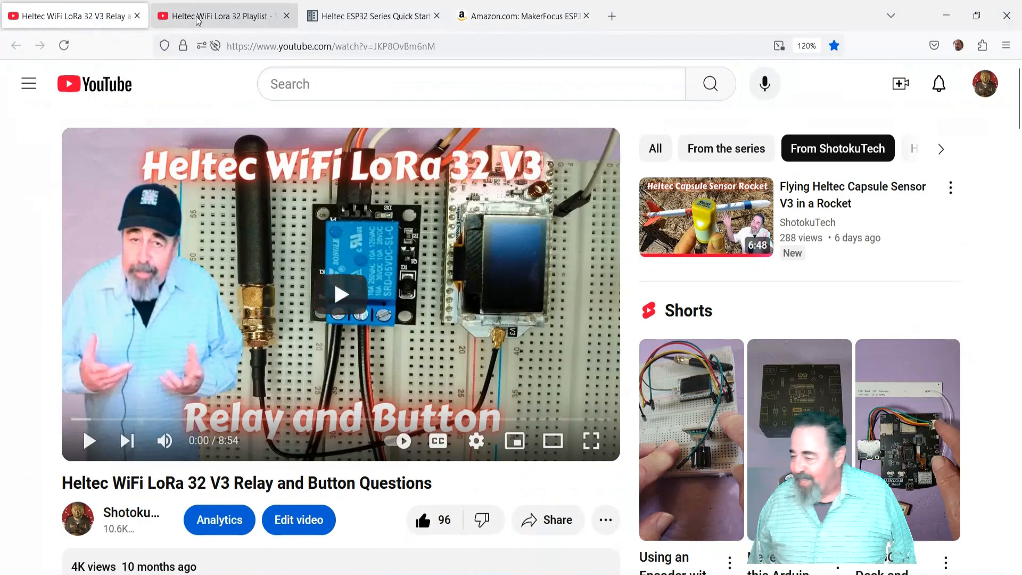
Browse the Heltec WiFi Lora 32 playlist down to entry 29, Relay and Button Questions.
left_click(221, 16)
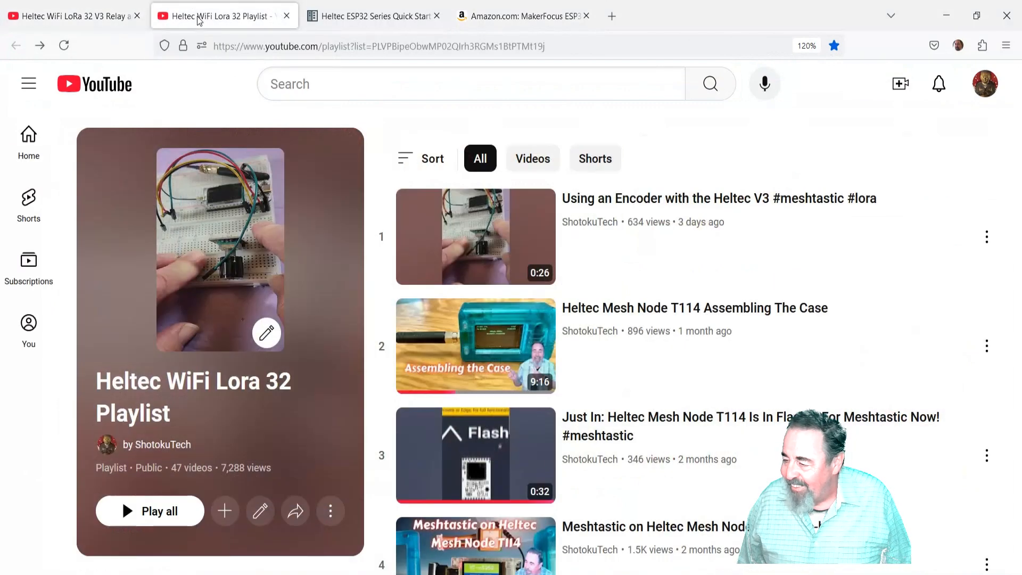
scroll("down", 3)
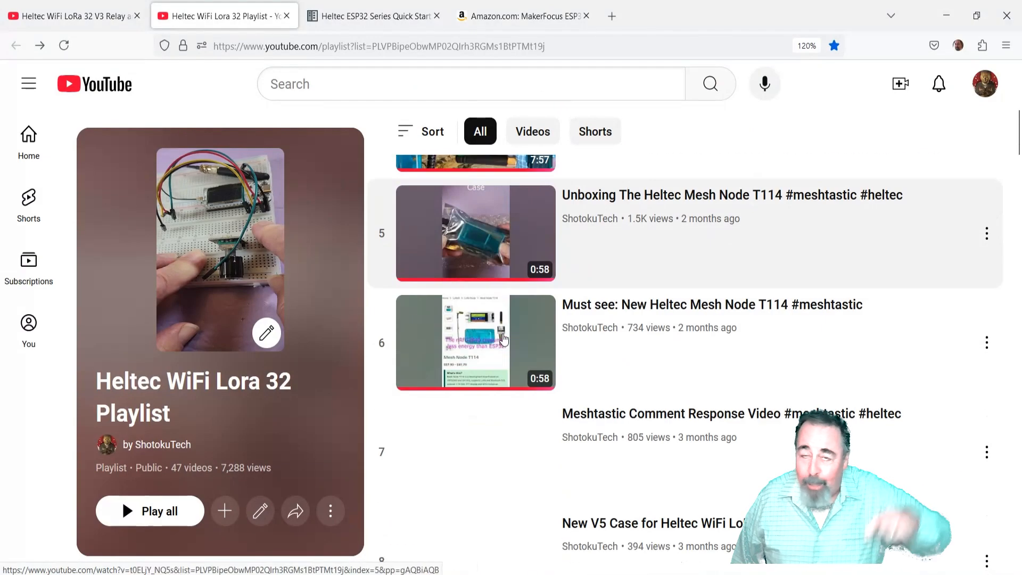
scroll("down", 3)
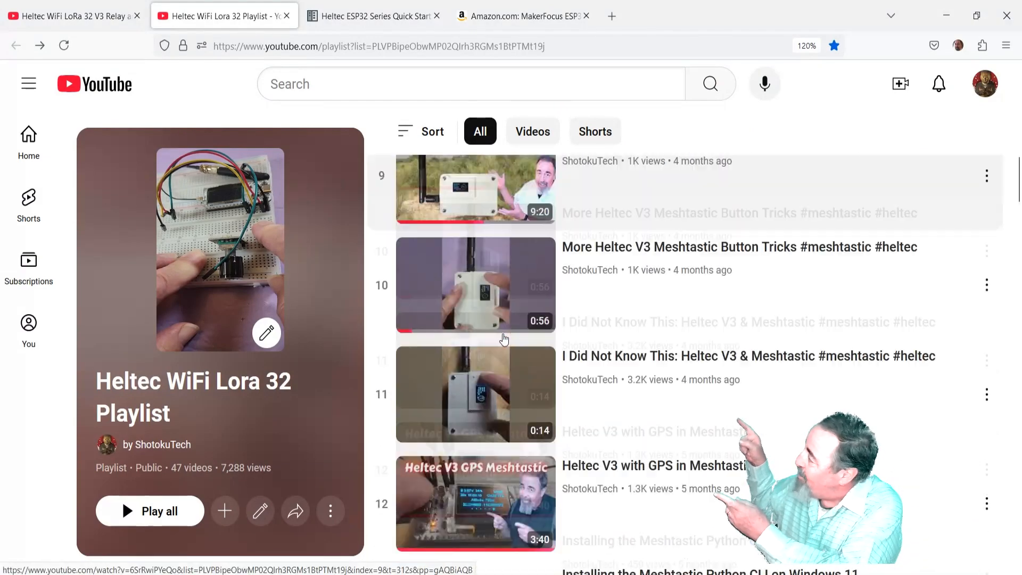
scroll("down", 3)
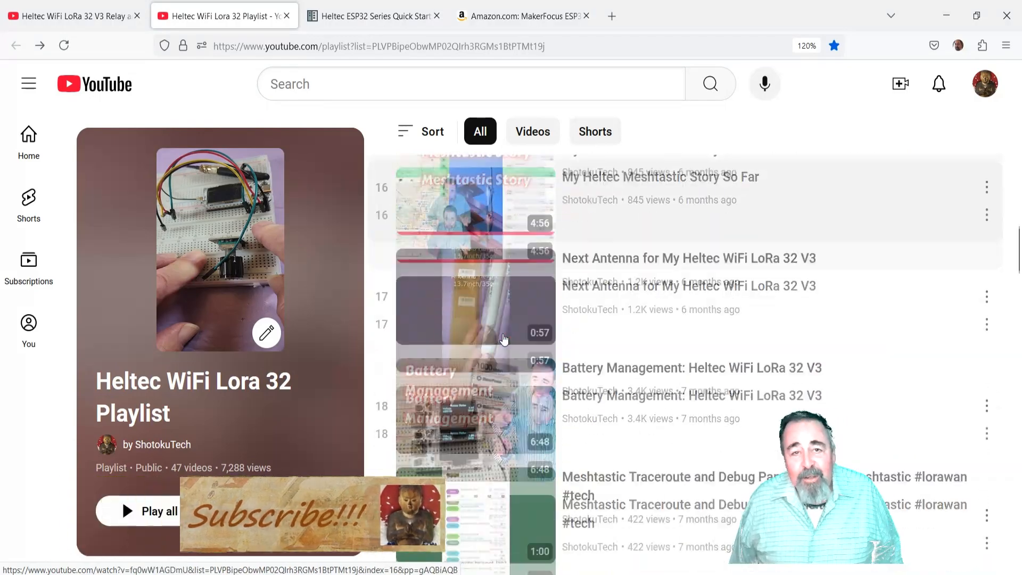
scroll("down", 3)
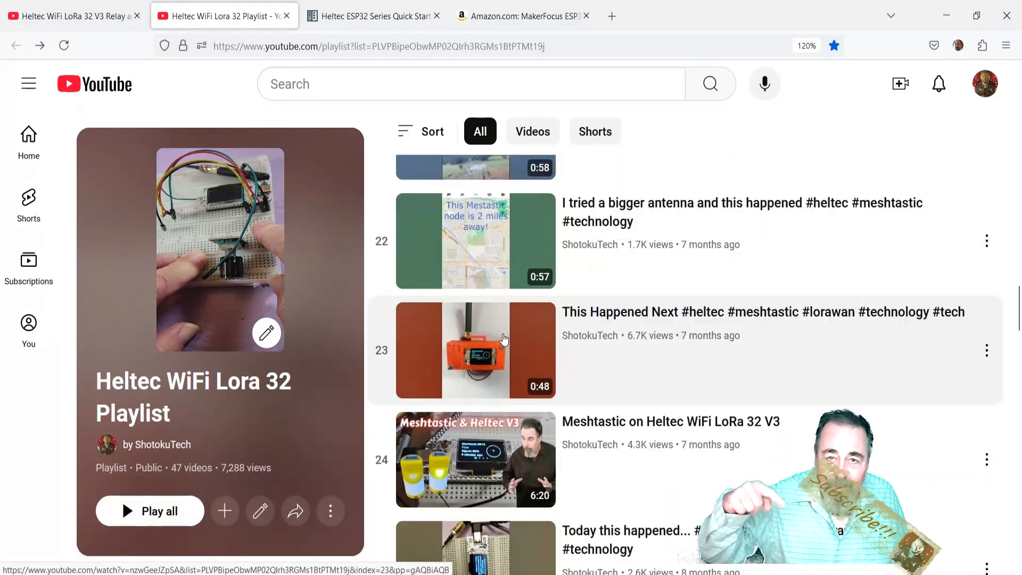
scroll("down", 3)
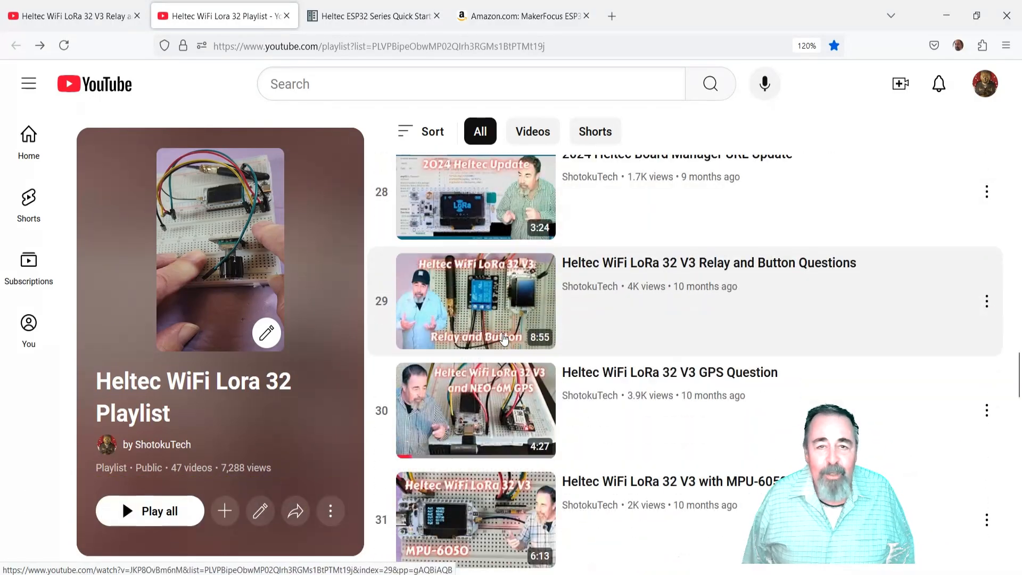